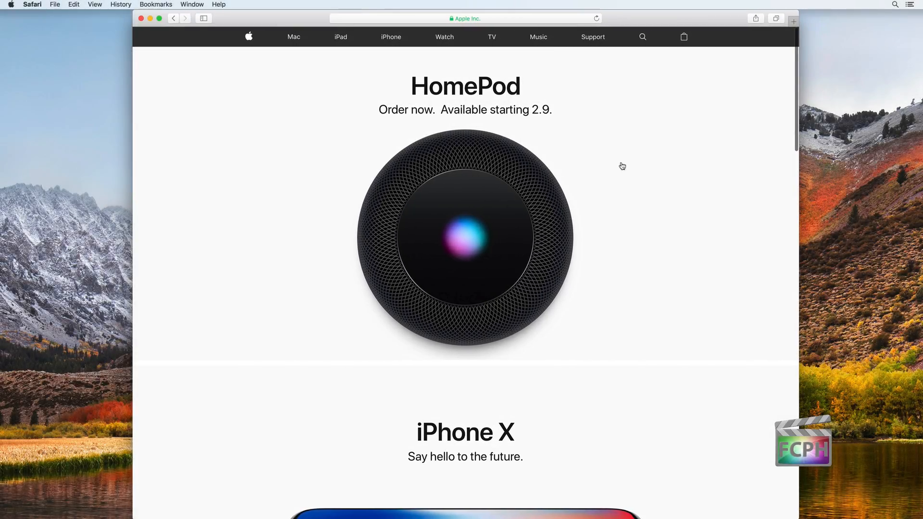
Search Apple Support for 'resolve an issue with final cut pro x' and open the Final Cut Pro X article.
left_click(592, 37)
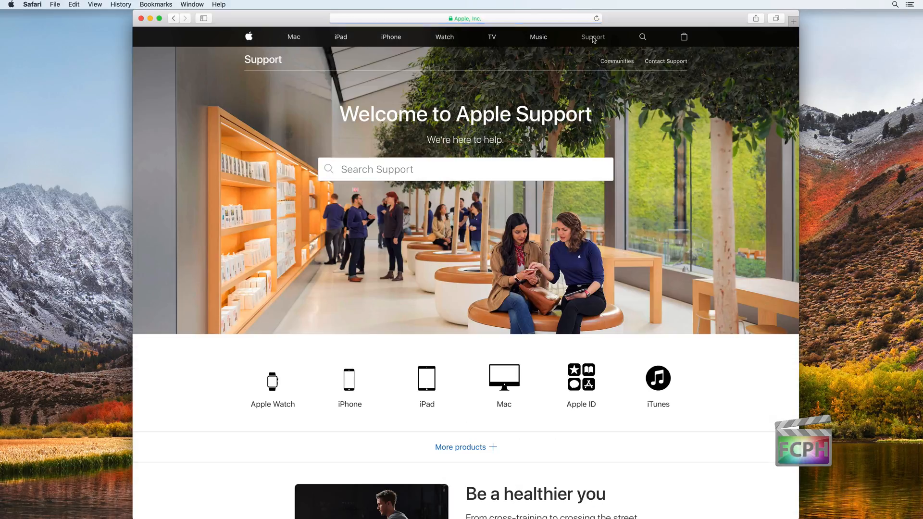
type("resolve an issue with final cut pro x")
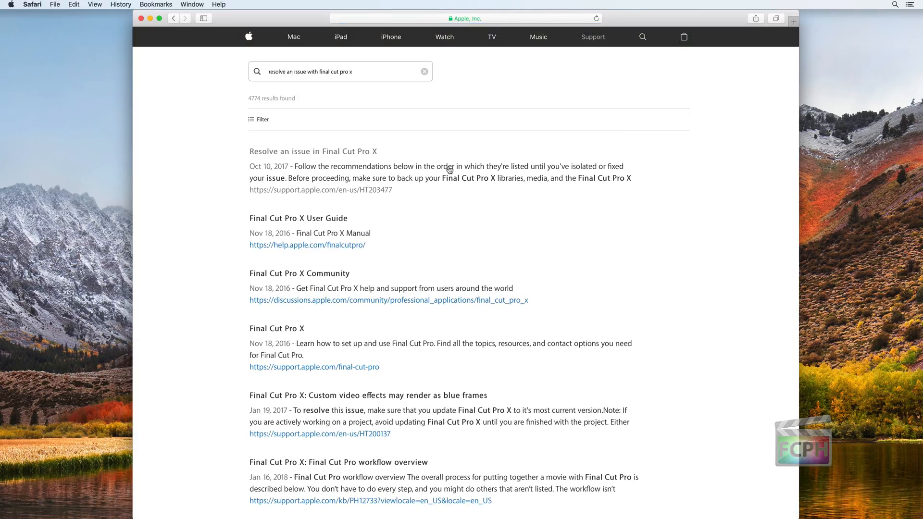
left_click(313, 151)
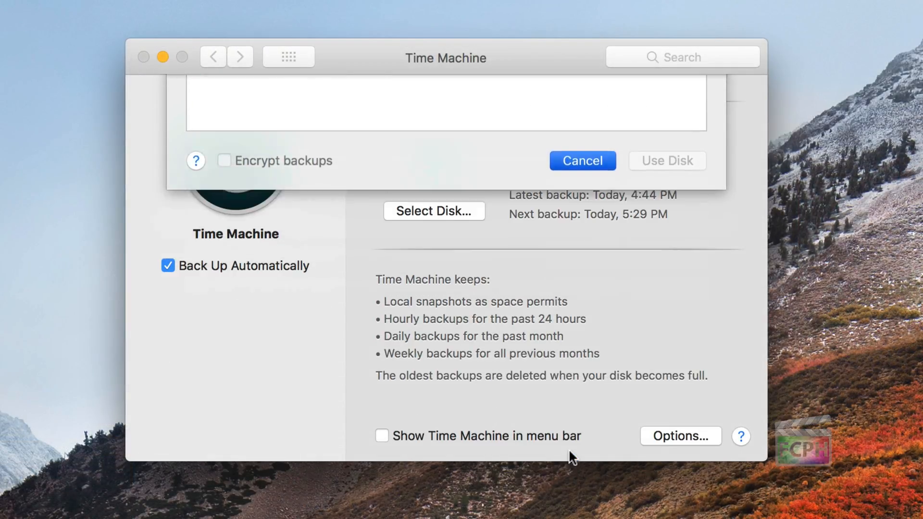
Cancel the Time Machine disk sheet, leaving automatic backups to the 8 TB disk.
left_click(580, 160)
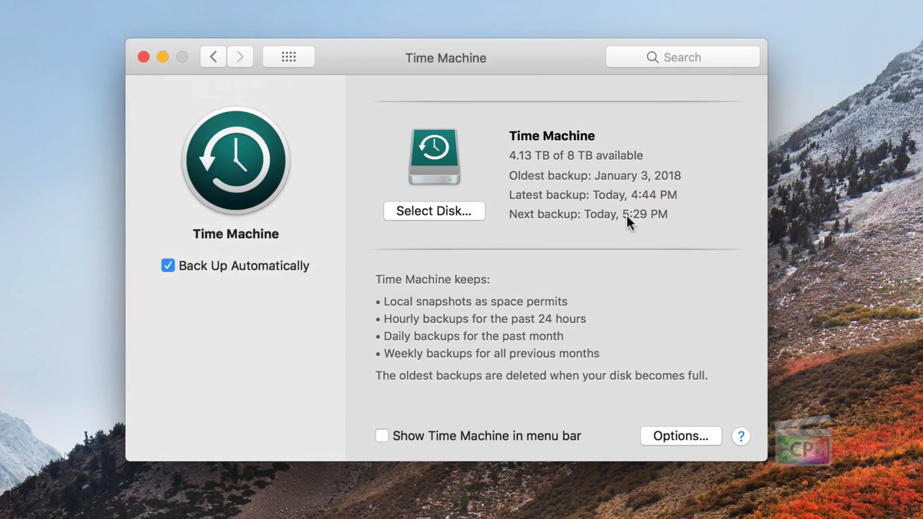
mouse_move(706, 246)
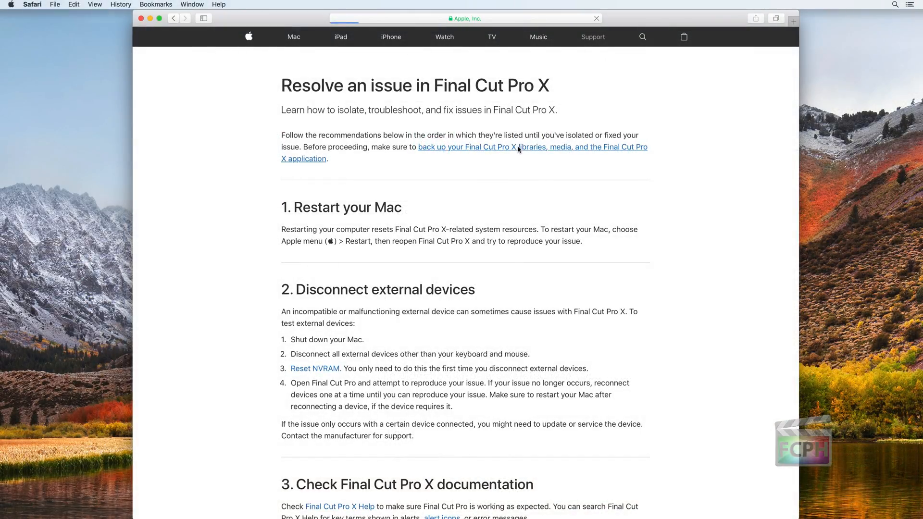
Read the 'Back up Final Cut Pro X 10.1 or later' article down to its Learn more links.
left_click(532, 146)
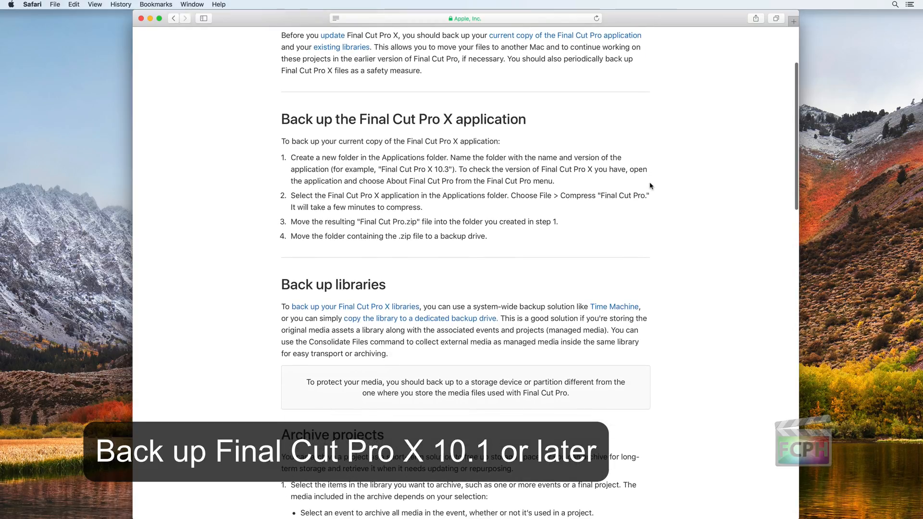
scroll("down", 3)
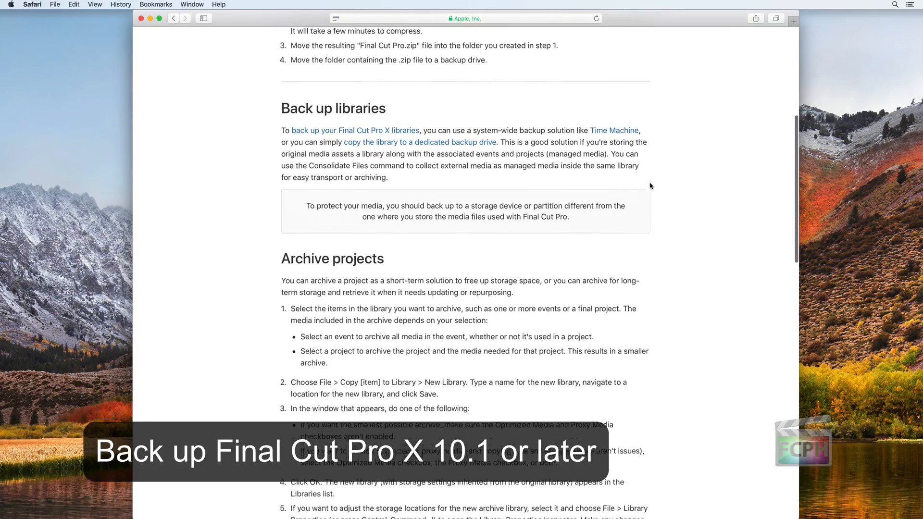
scroll("down", 3)
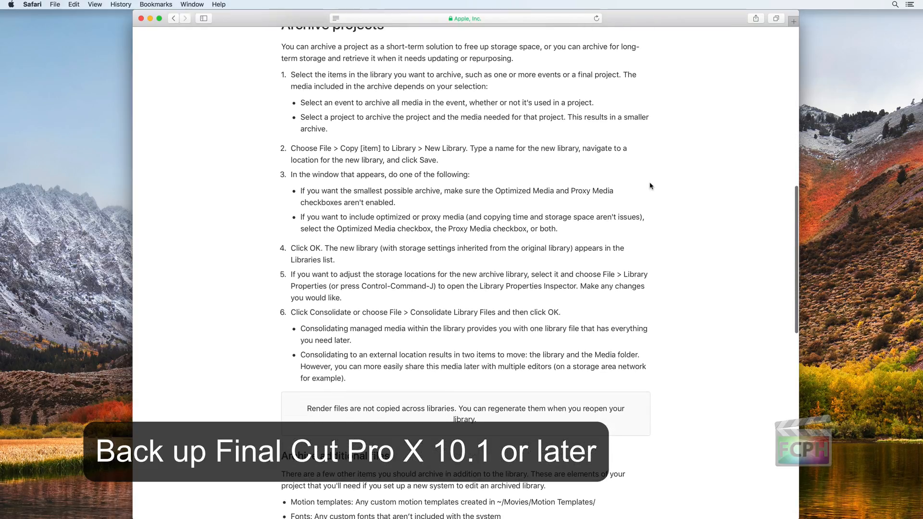
scroll("down", 3)
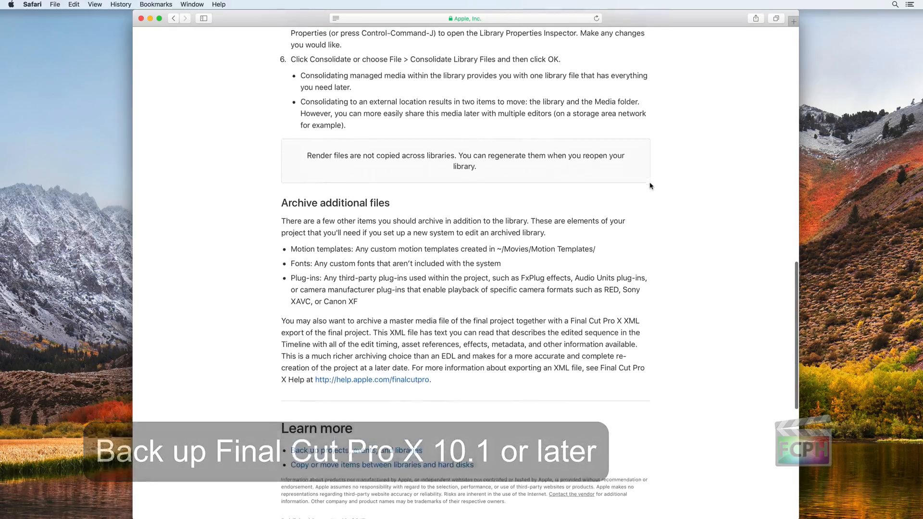
scroll("down", 3)
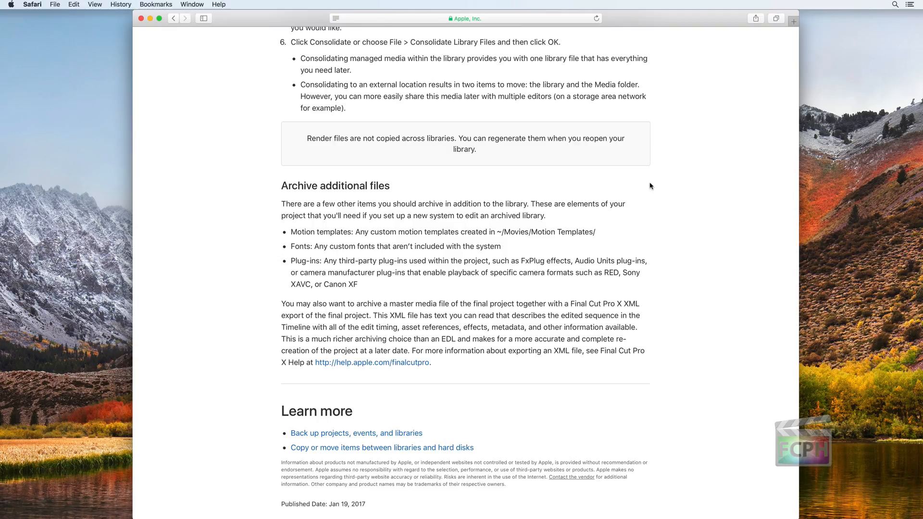
mouse_move(203, 50)
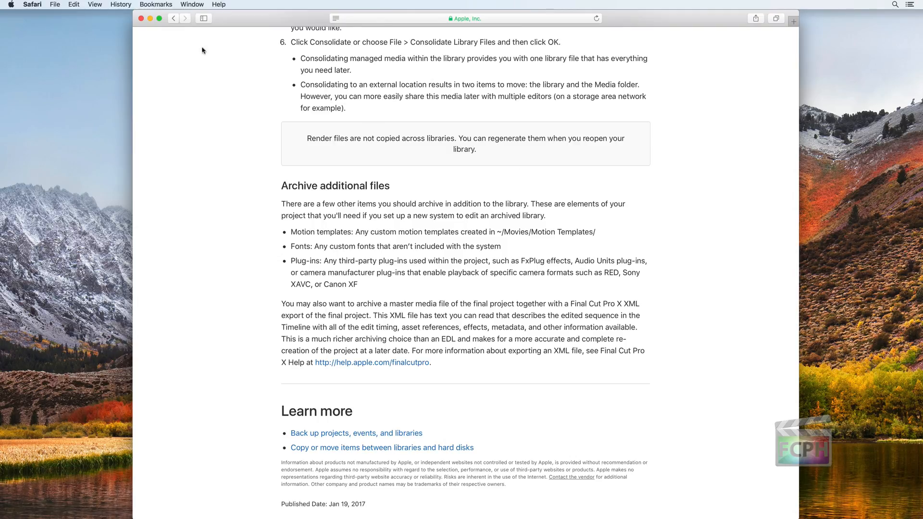
Back on the article, restart the Mac with 'Reopen windows when logging back in' unchecked.
left_click(172, 18)
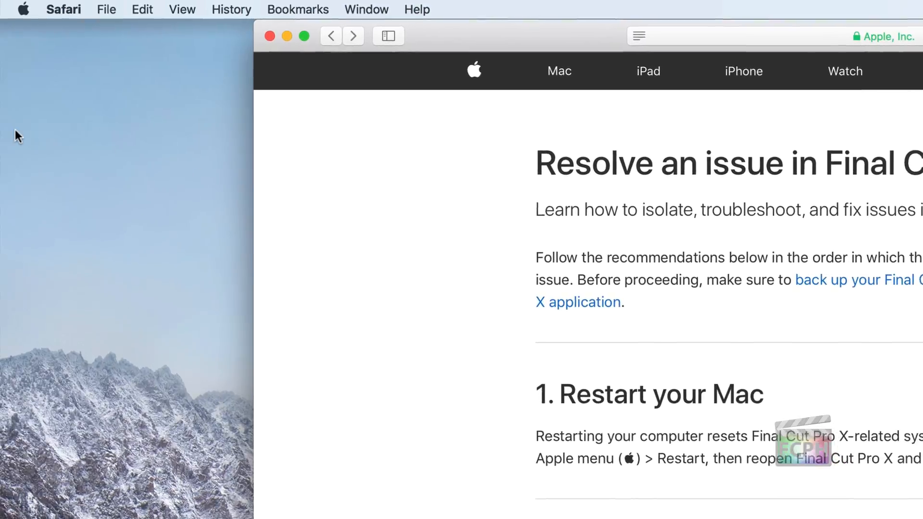
left_click(24, 9)
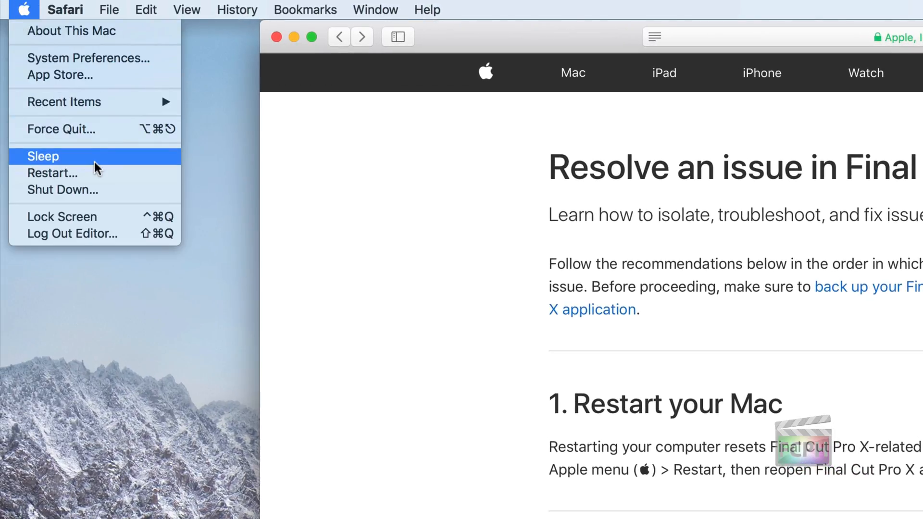
left_click(53, 173)
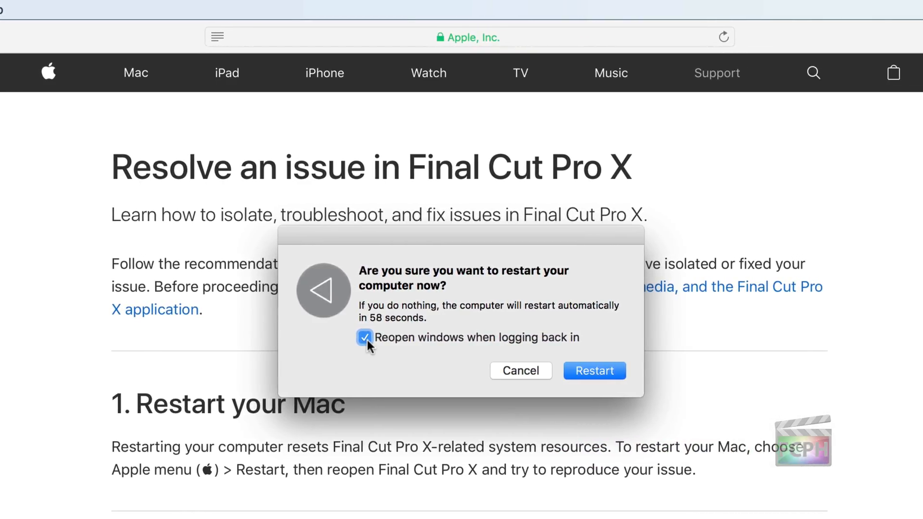
left_click(364, 338)
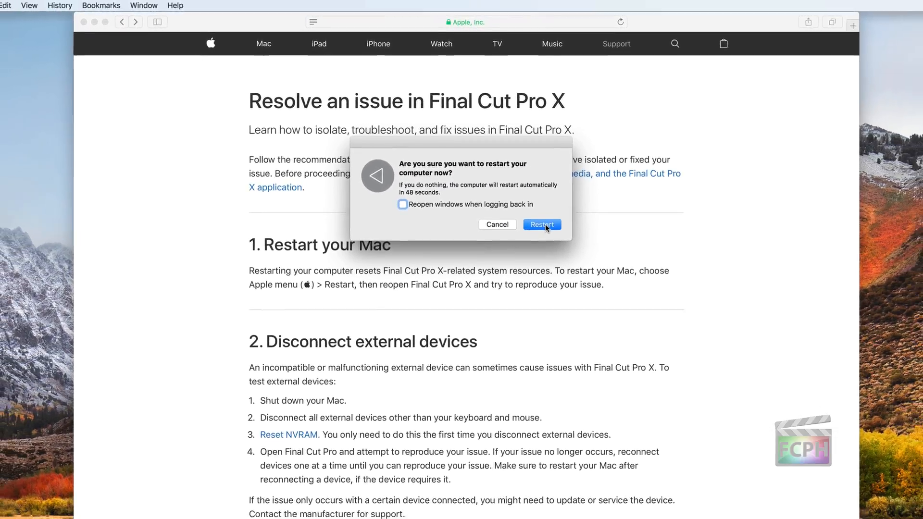
left_click(496, 224)
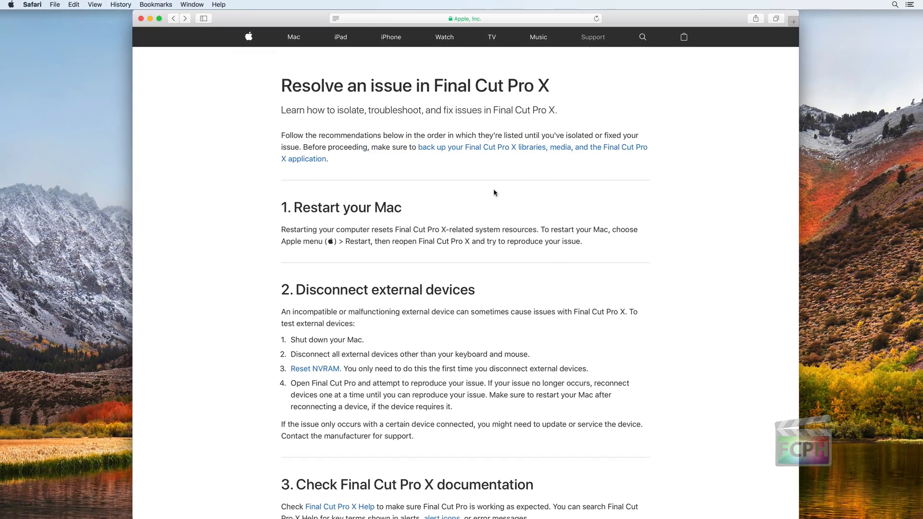
scroll("down", 3)
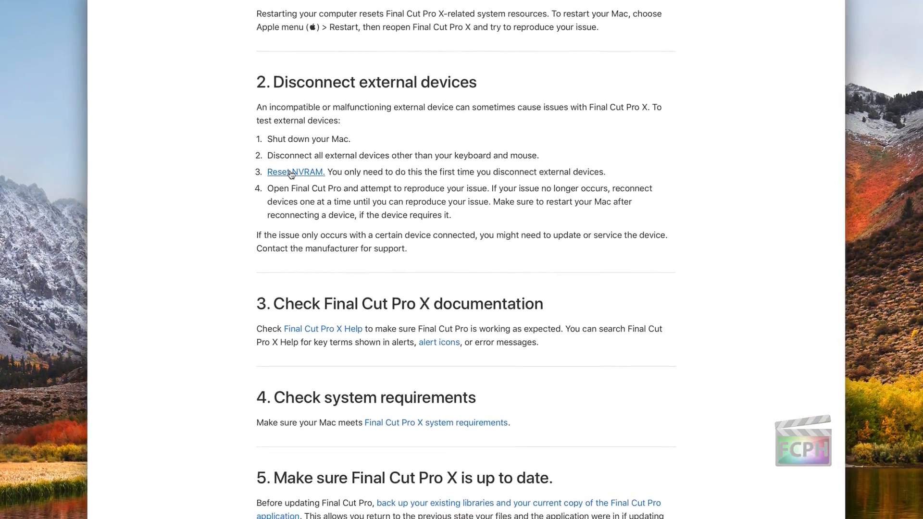
left_click(295, 172)
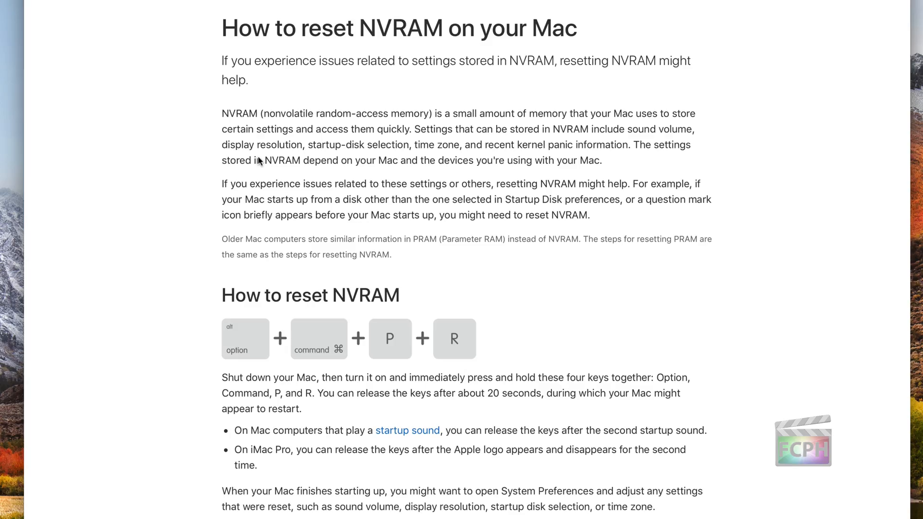
mouse_move(259, 161)
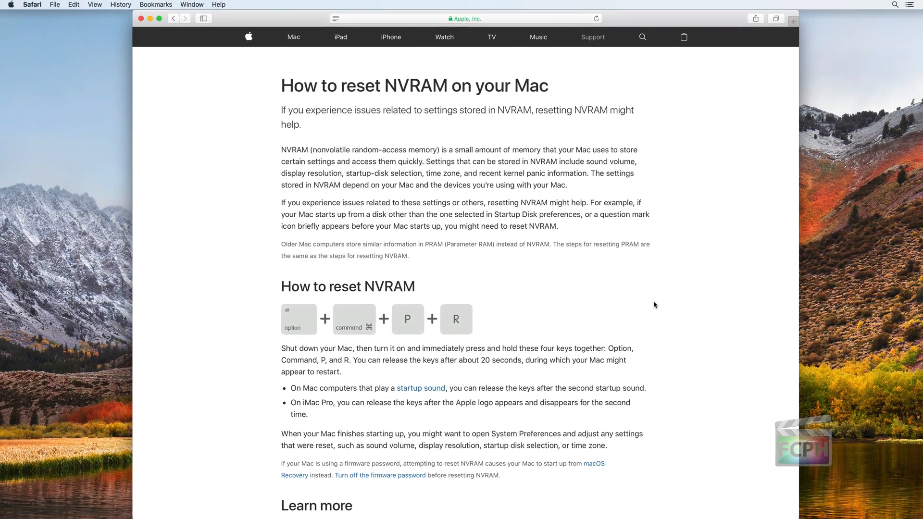
scroll("down", 3)
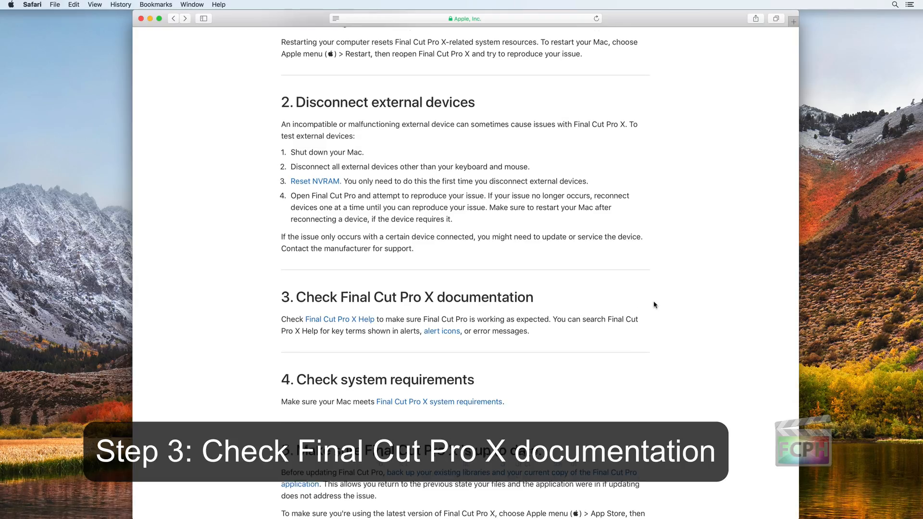
Scroll through the alert icons reference, then bring up the Final Cut Pro X Tech Specs page.
scroll("down", 3)
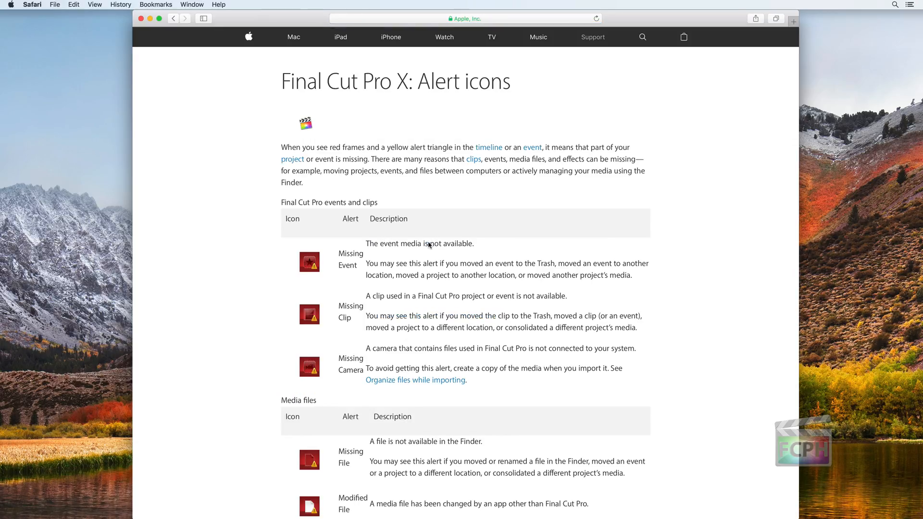
scroll("down", 3)
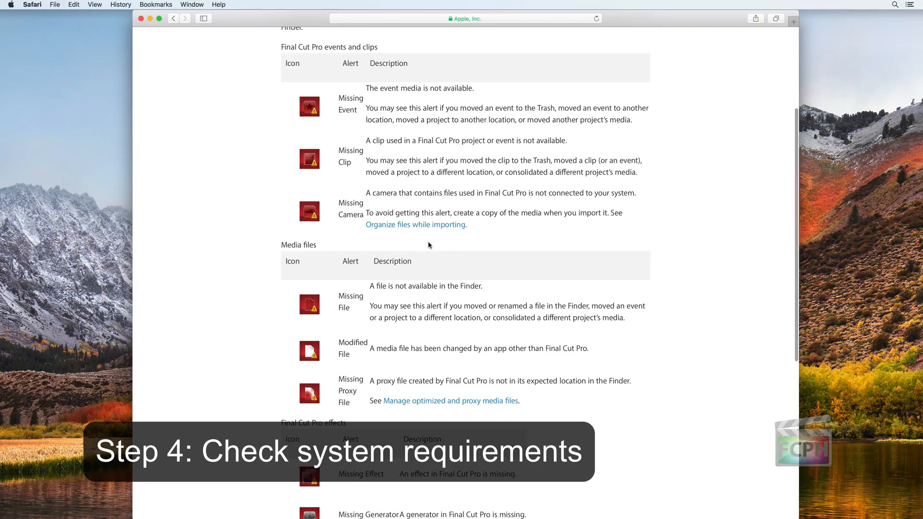
scroll("down", 3)
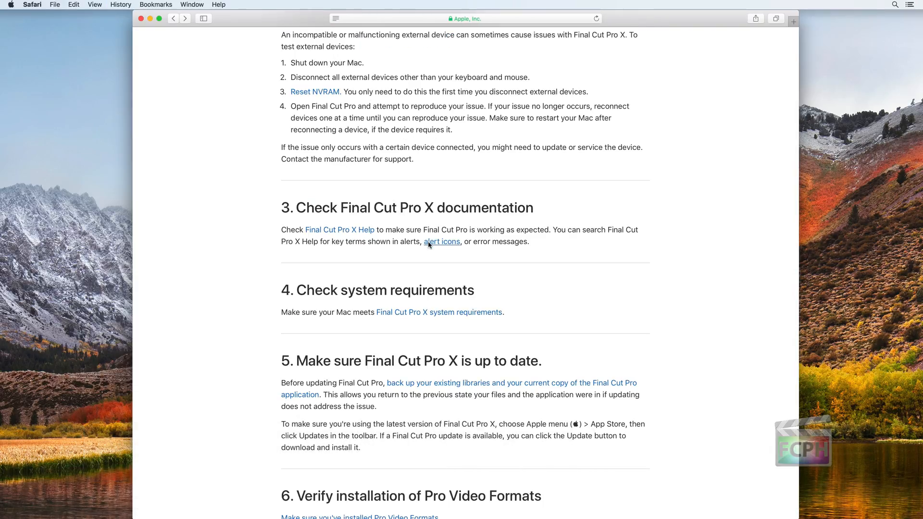
scroll("down", 3)
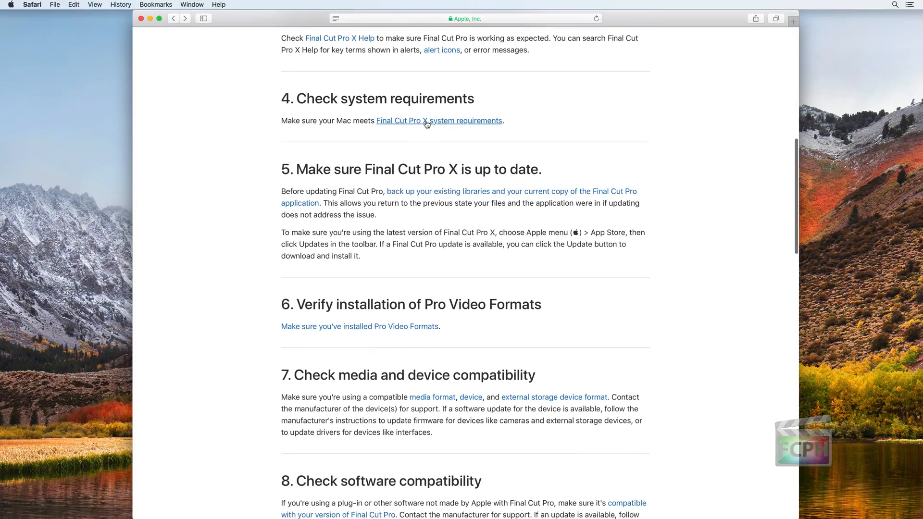
left_click(438, 121)
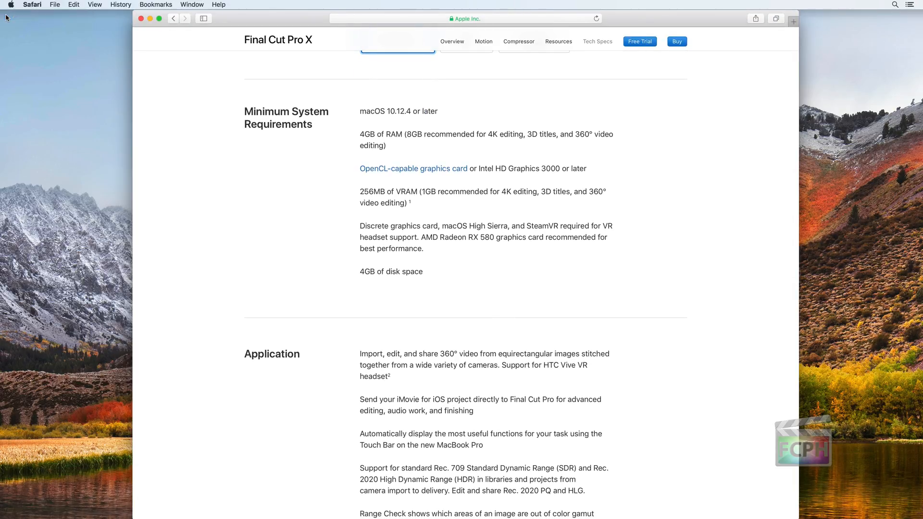
left_click(10, 4)
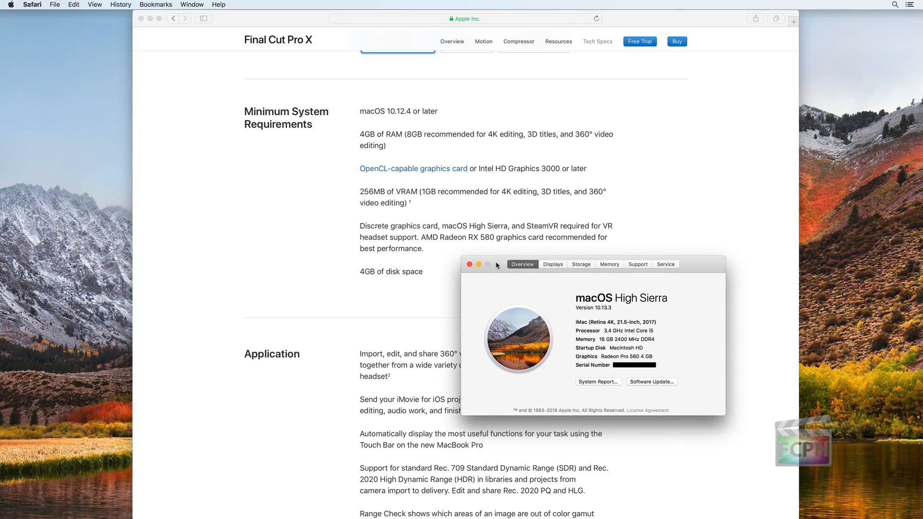
left_click(610, 263)
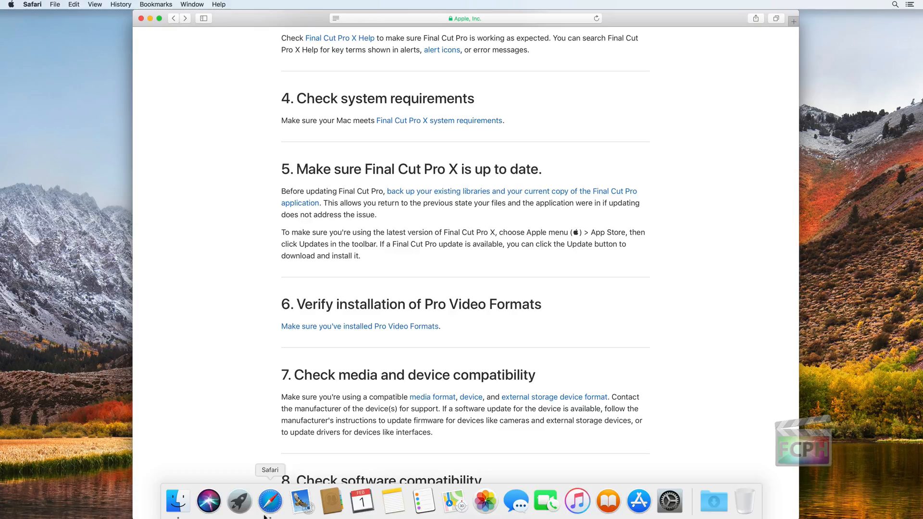
Review App Store updates for Supplemental Content 1.0 and Pro Video Formats 2.0.6, then Update All.
left_click(638, 500)
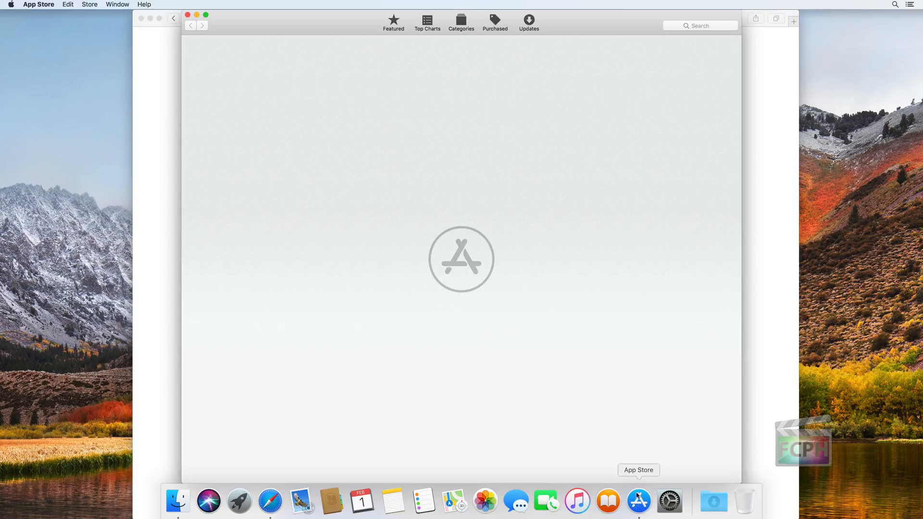
left_click(528, 22)
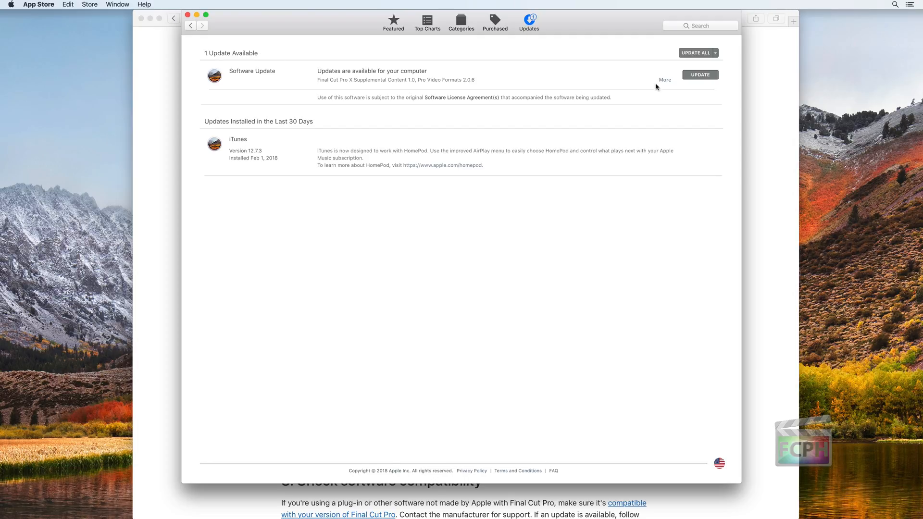
left_click(664, 80)
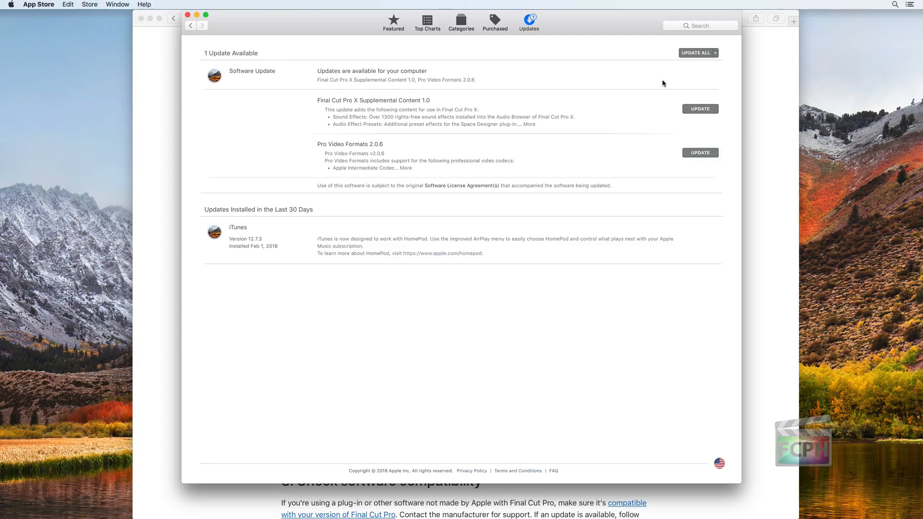
mouse_move(487, 117)
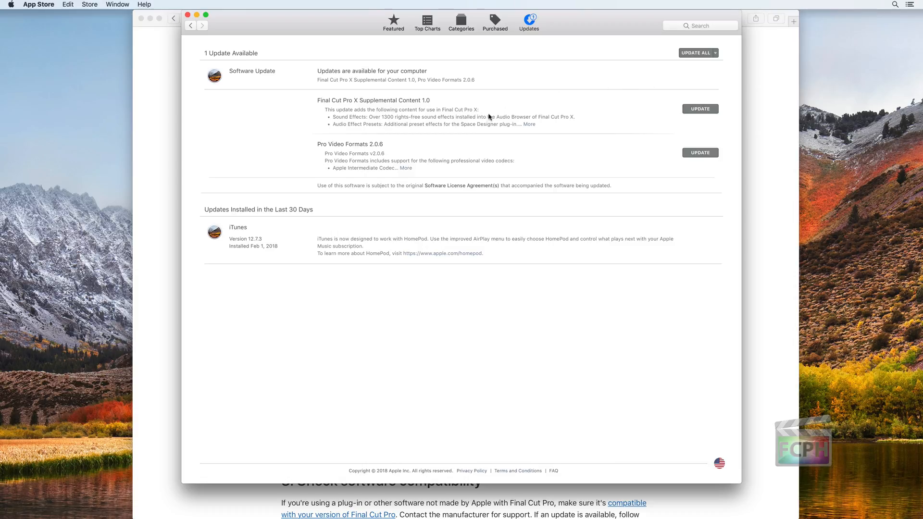
mouse_move(698, 52)
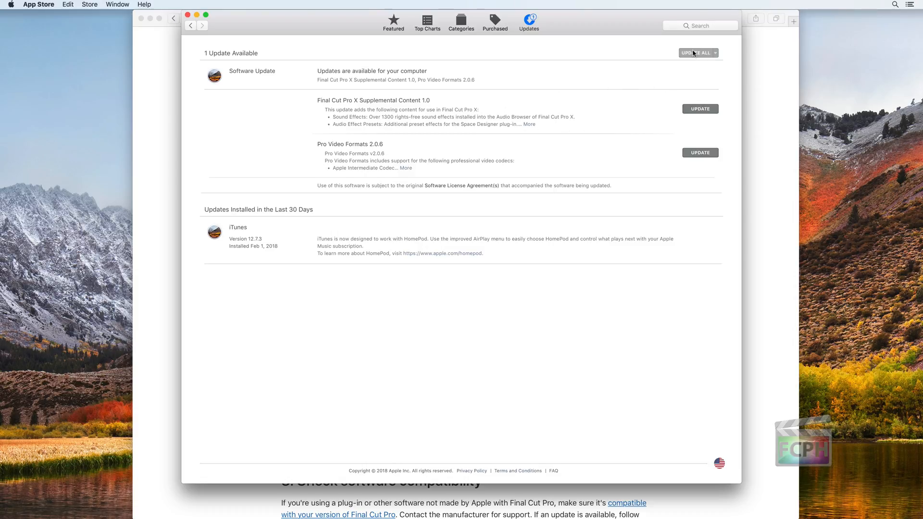
left_click(697, 52)
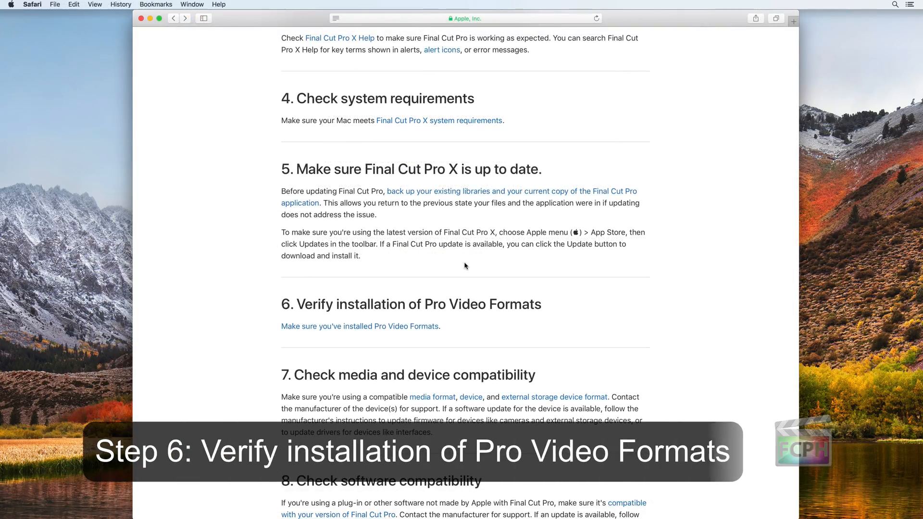
Follow the article's link to the Verify installation of Pro Video Formats guide.
left_click(359, 326)
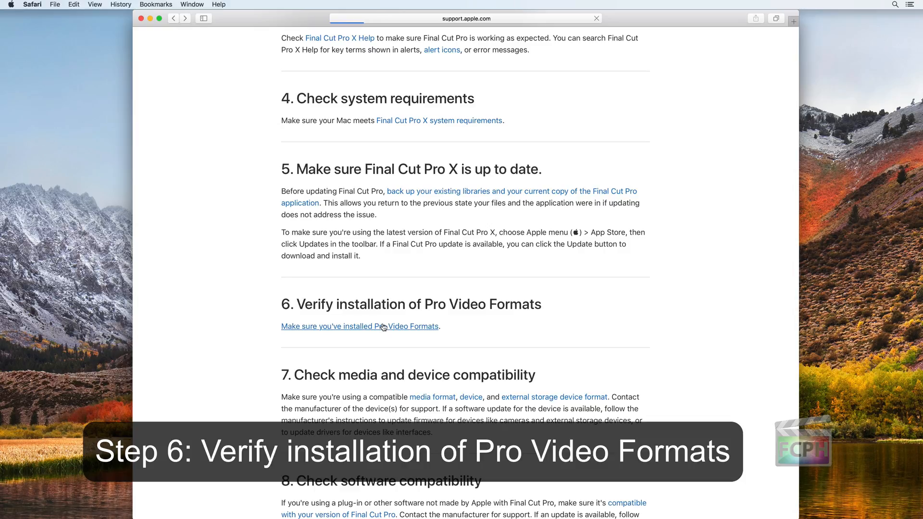
left_click(360, 326)
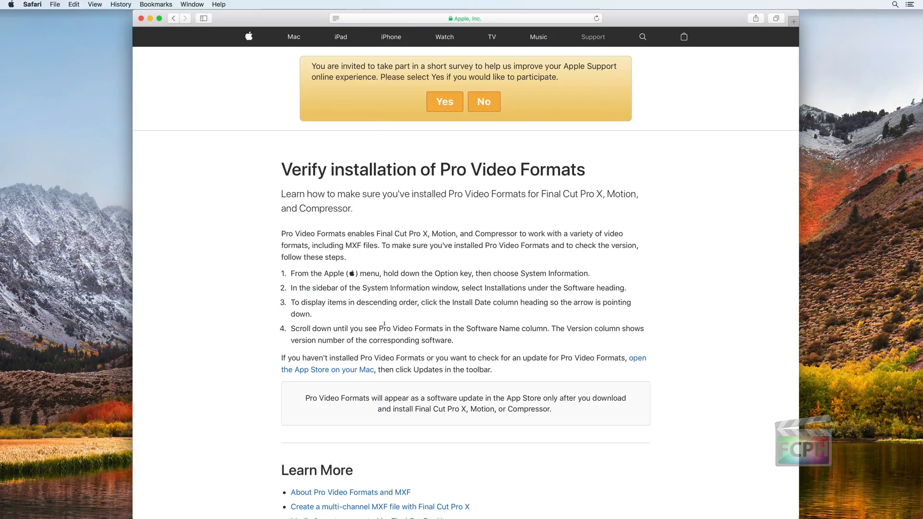
mouse_move(17, 6)
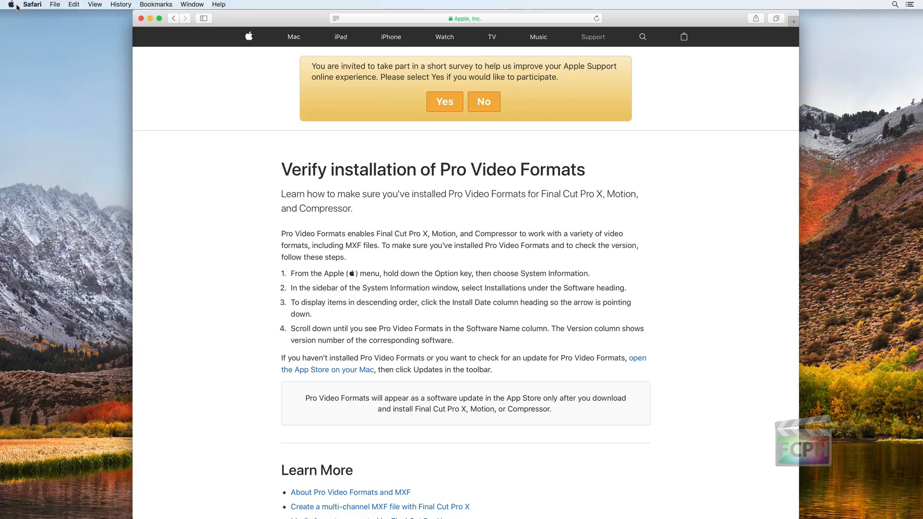
In System Information's Installations list, confirm Final Cut Pro X 10.4 is installed.
left_click(10, 3)
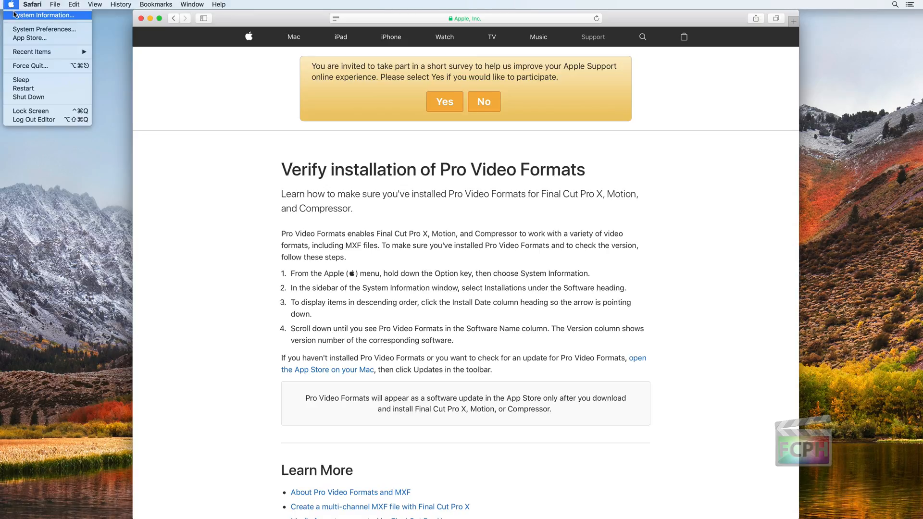
left_click(41, 16)
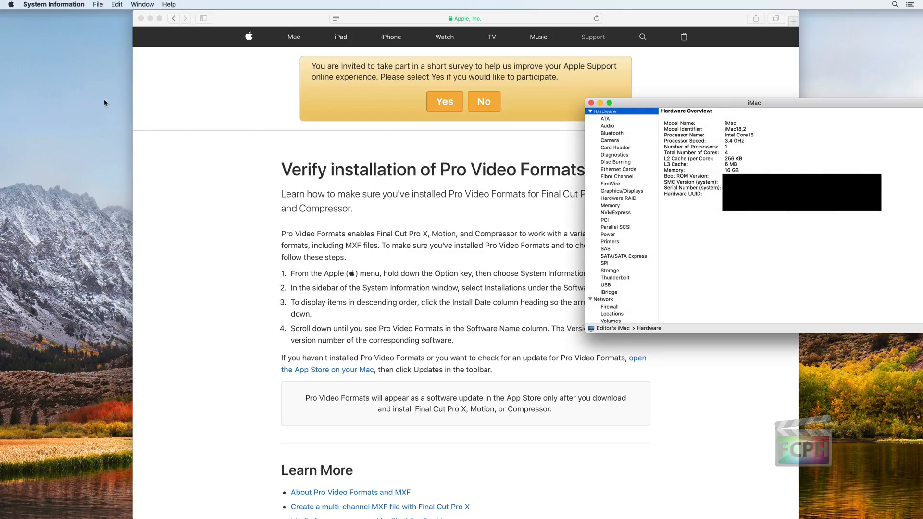
scroll("down", 3)
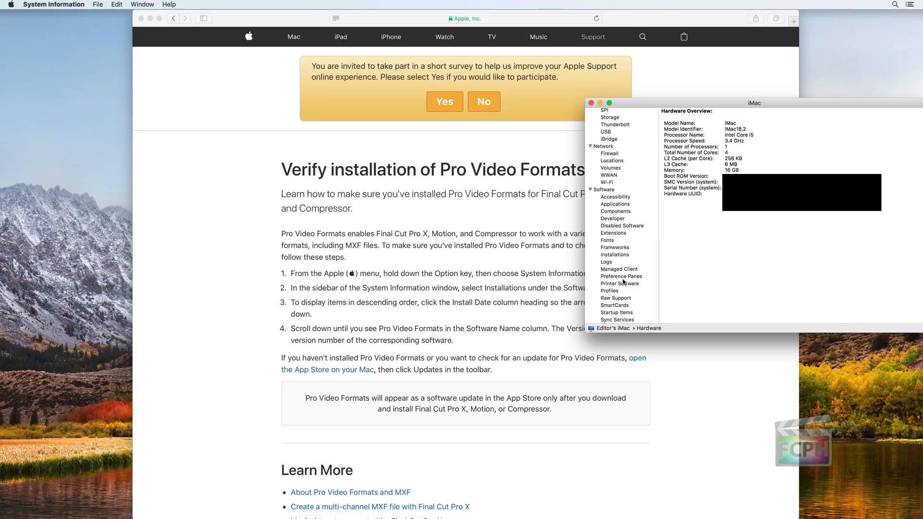
left_click(614, 254)
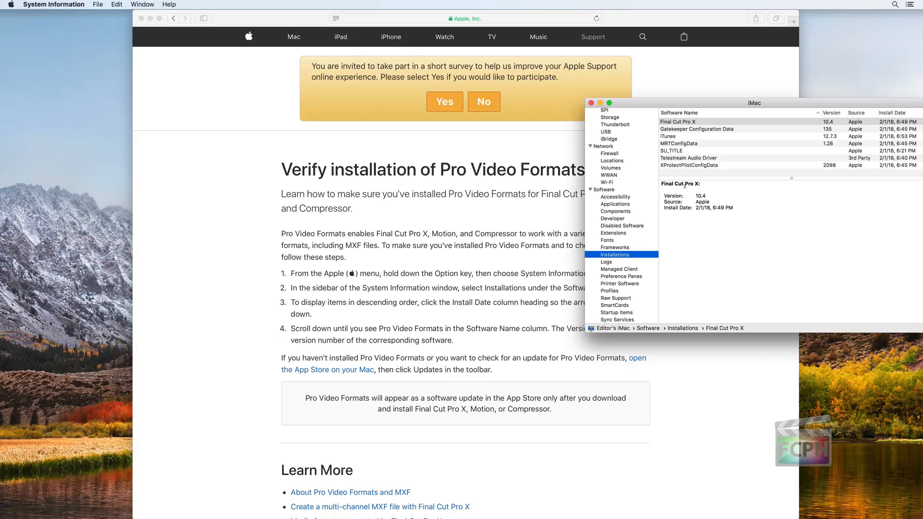
mouse_move(699, 152)
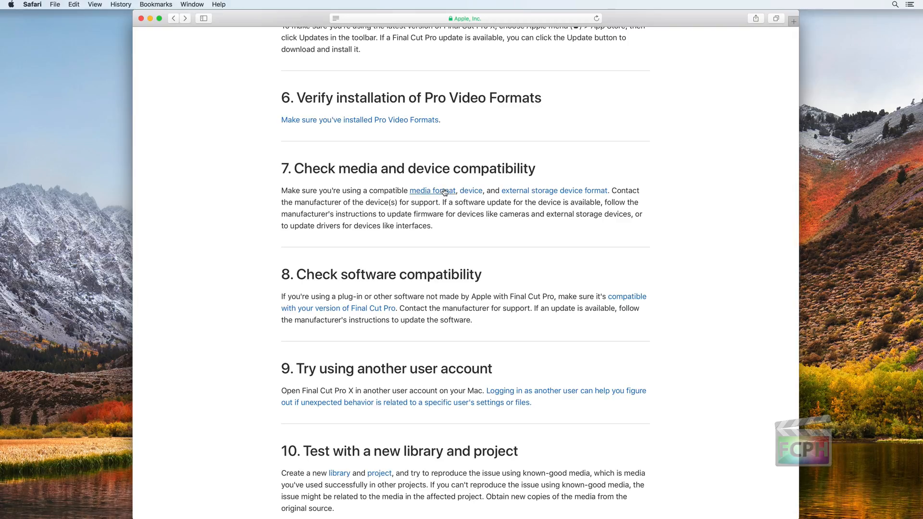
left_click(431, 190)
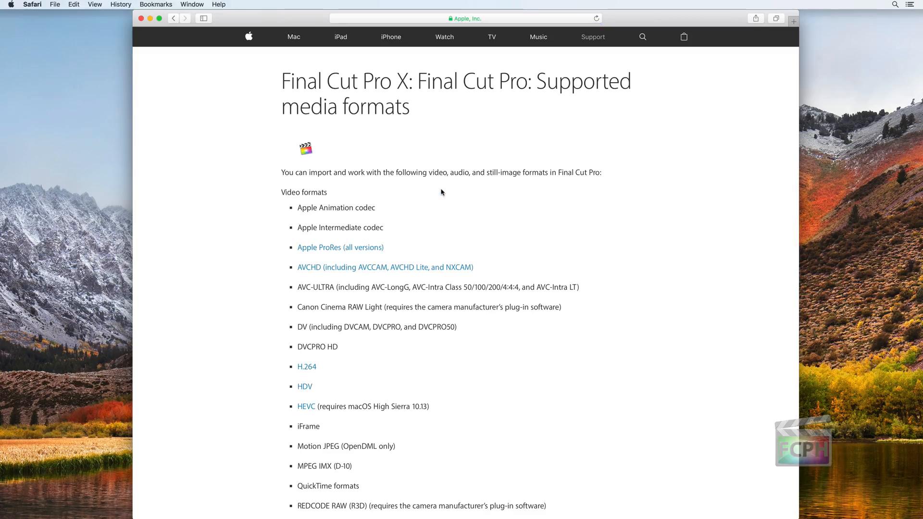
scroll("down", 3)
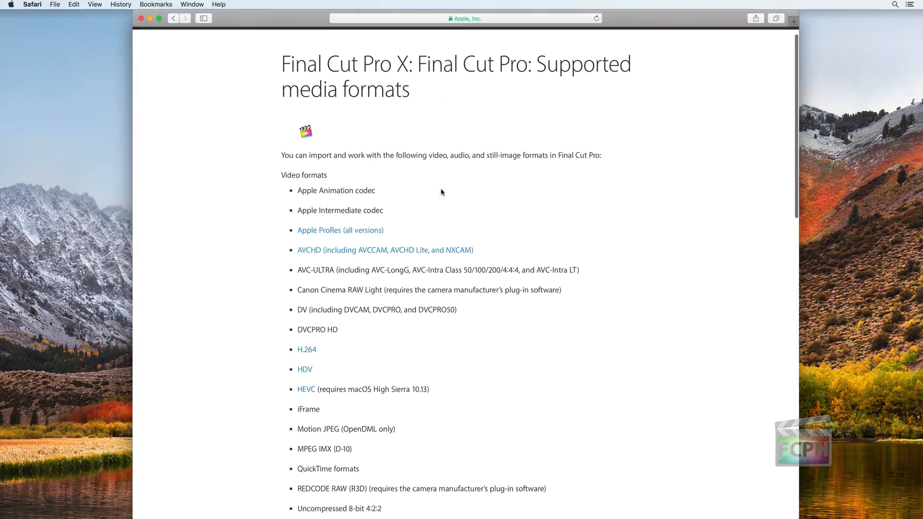
scroll("down", 3)
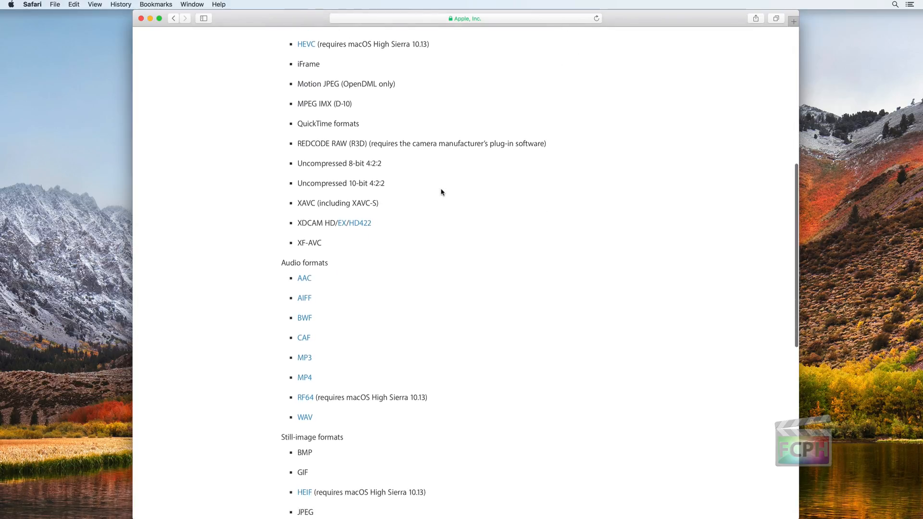
scroll("down", 3)
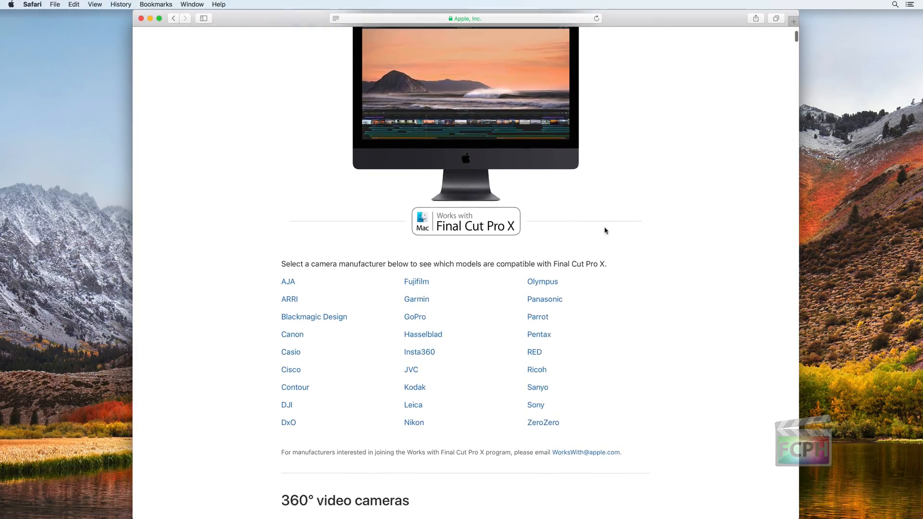
scroll("down", 3)
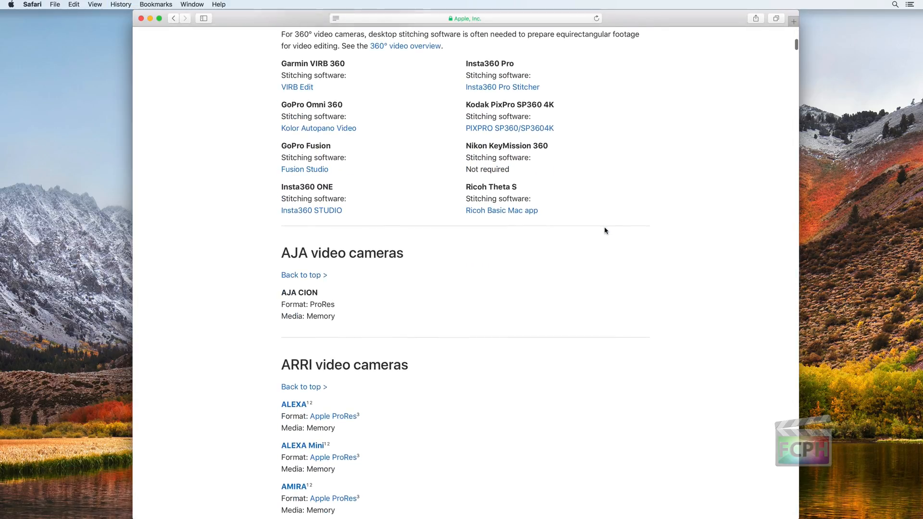
scroll("down", 3)
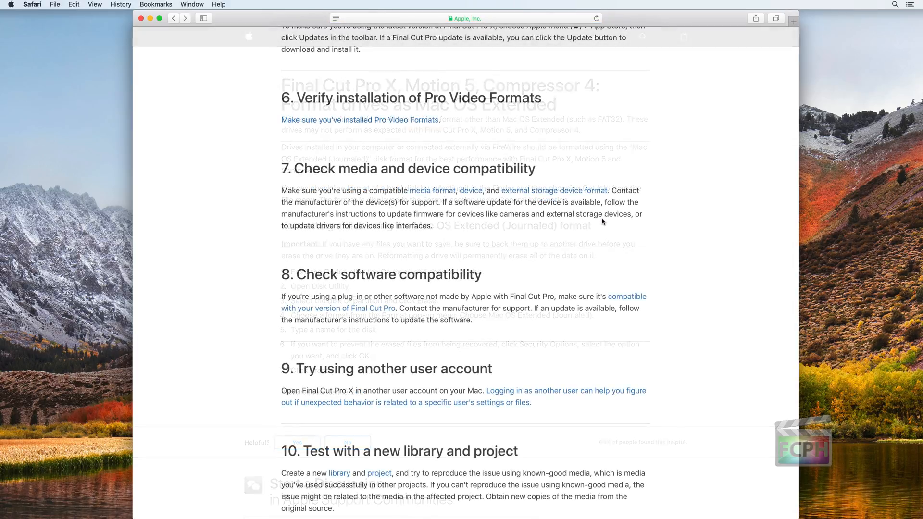
scroll("down", 3)
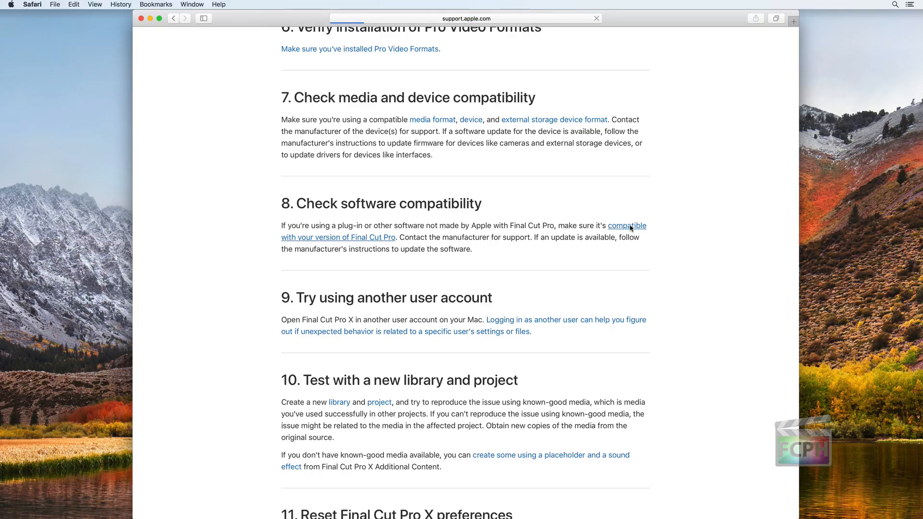
left_click(626, 225)
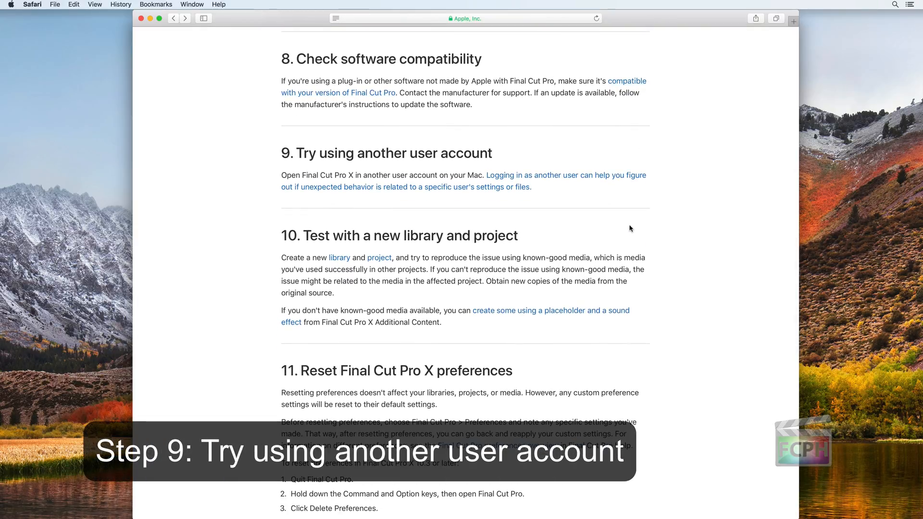
From the article, go to Users & Groups in System Preferences and unlock it with the password.
scroll("down", 3)
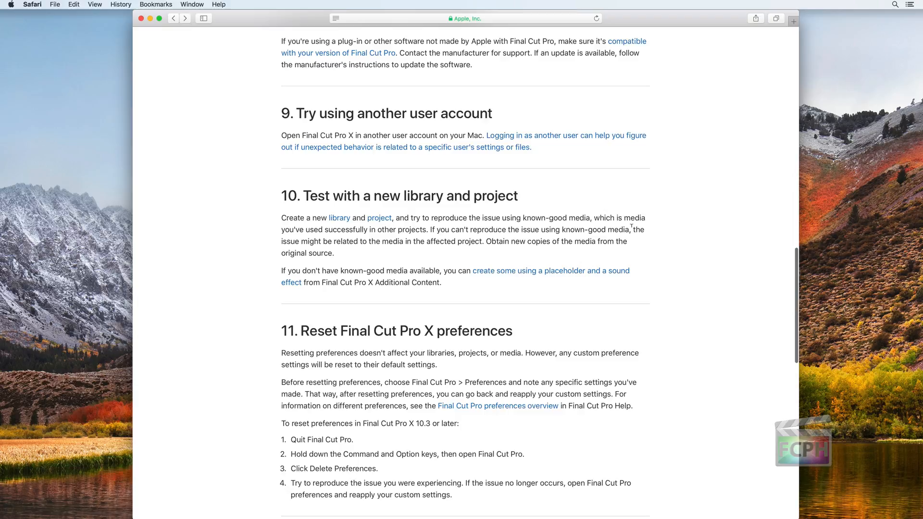
scroll("down", 3)
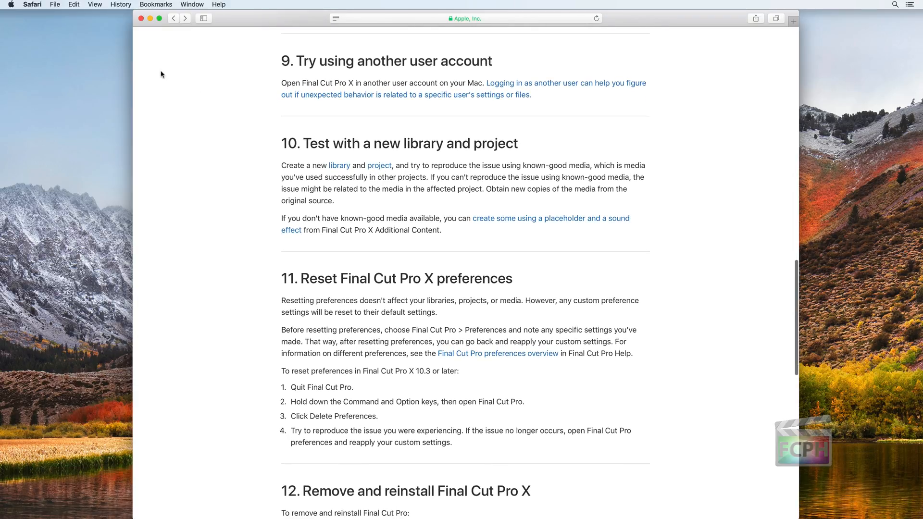
left_click(11, 4)
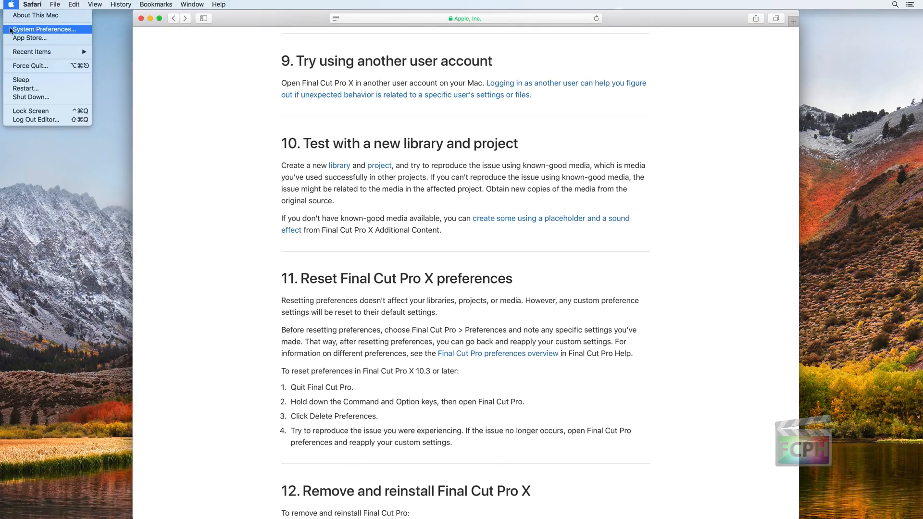
left_click(43, 28)
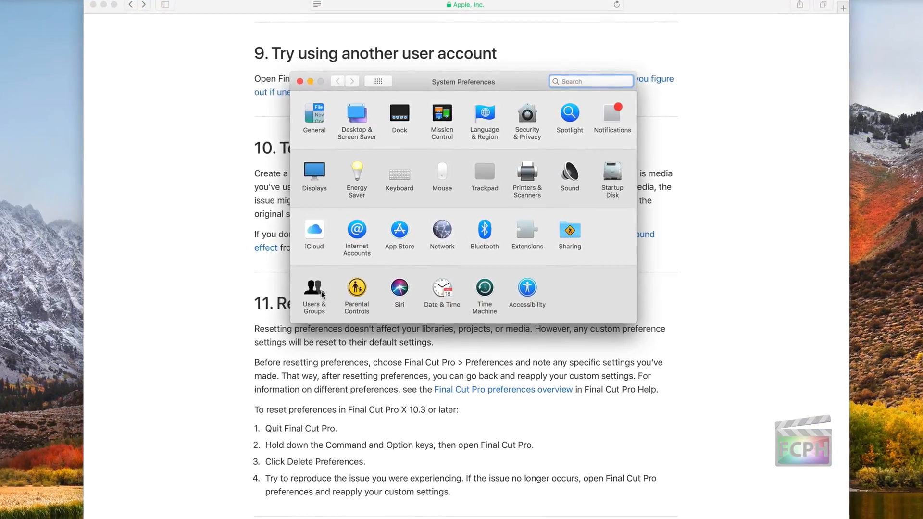
left_click(313, 293)
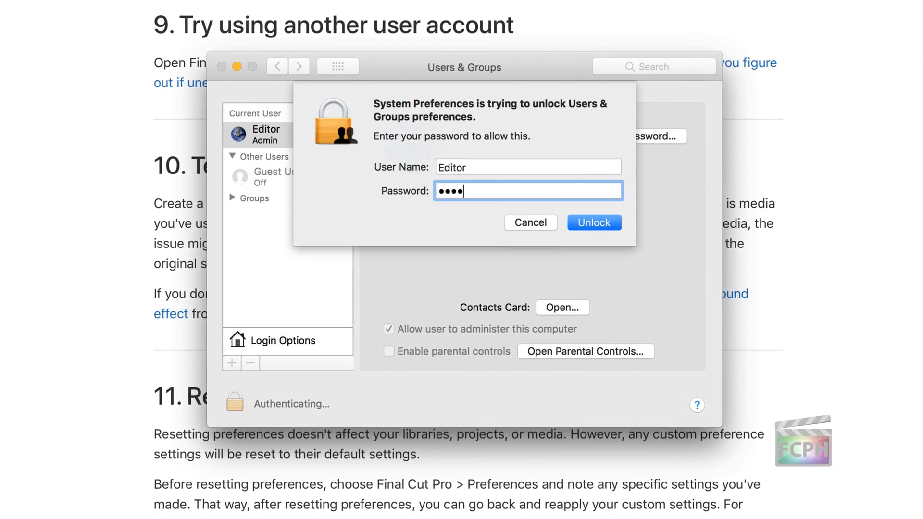
left_click(593, 222)
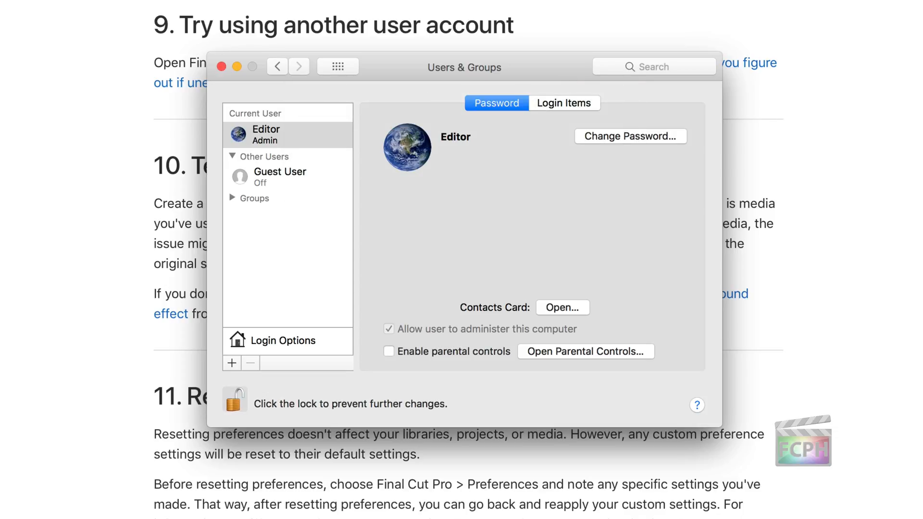
Create an Administrator account named Test Account and bring up the Apple menu to switch sessions.
left_click(232, 363)
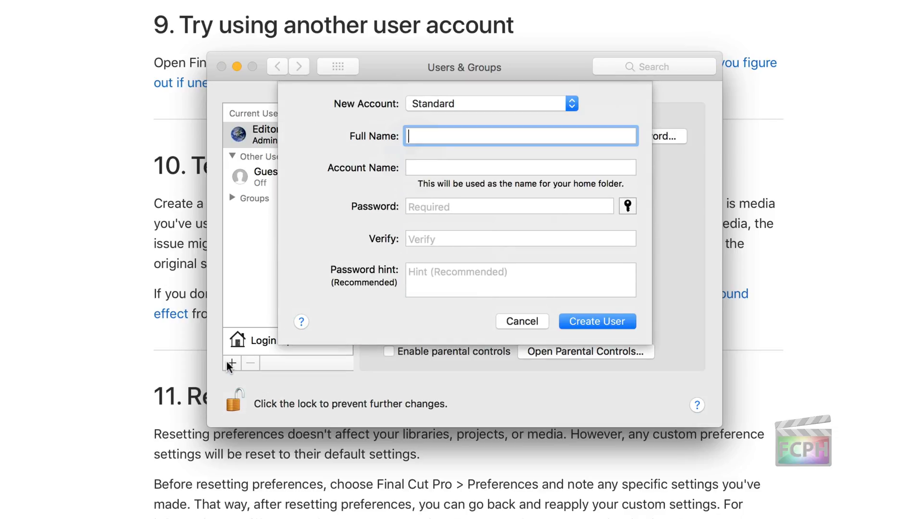
type("Test Accoun")
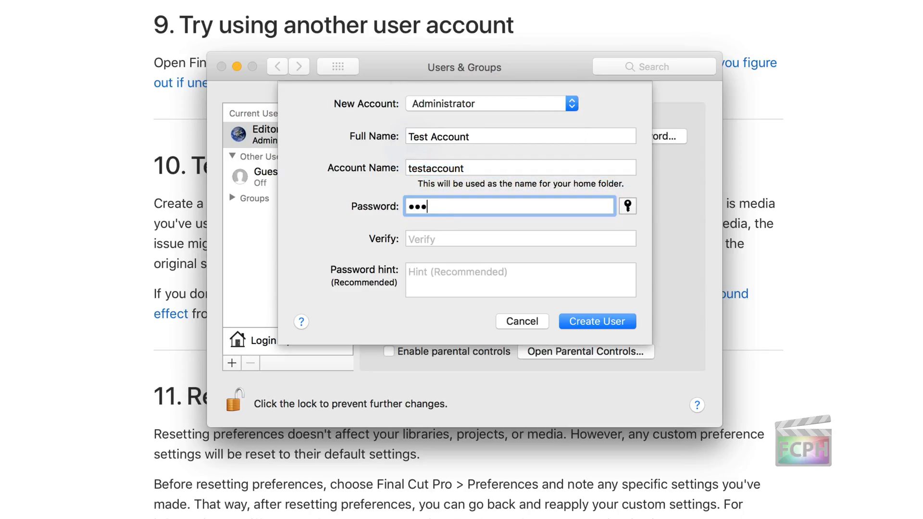
type("te")
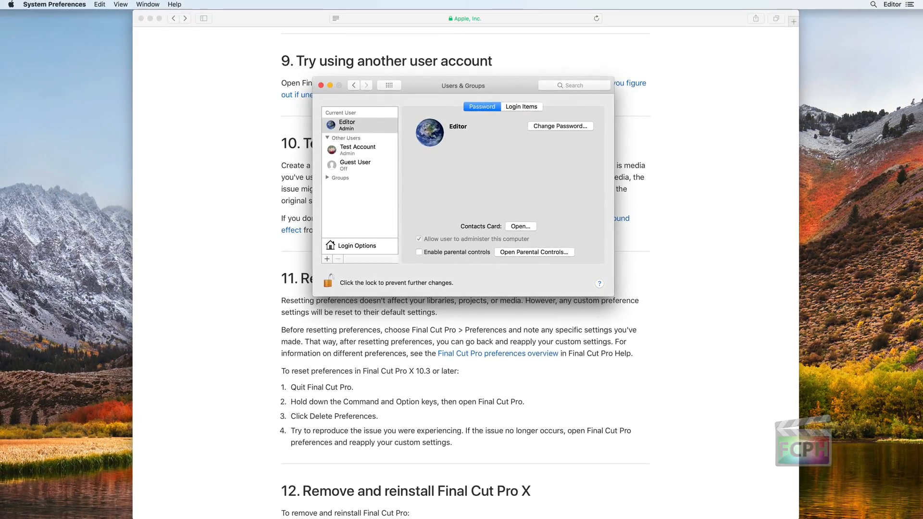
left_click(358, 150)
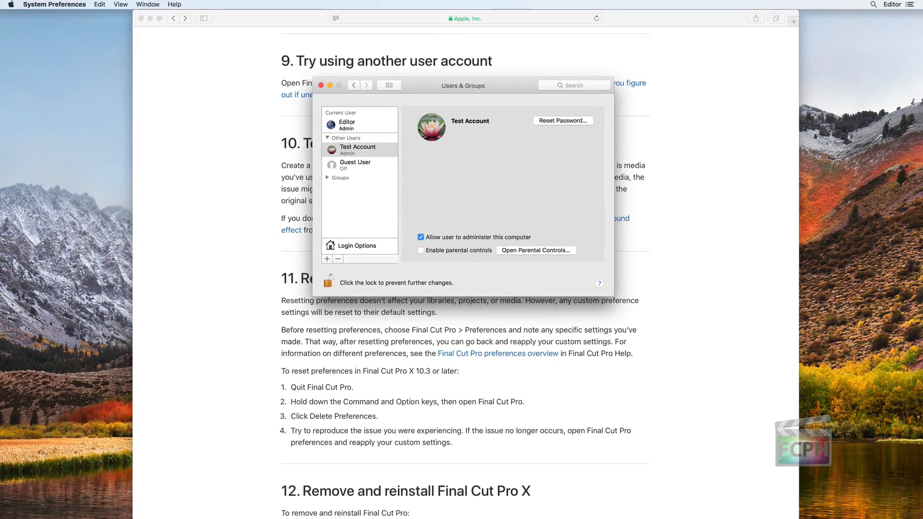
left_click(10, 5)
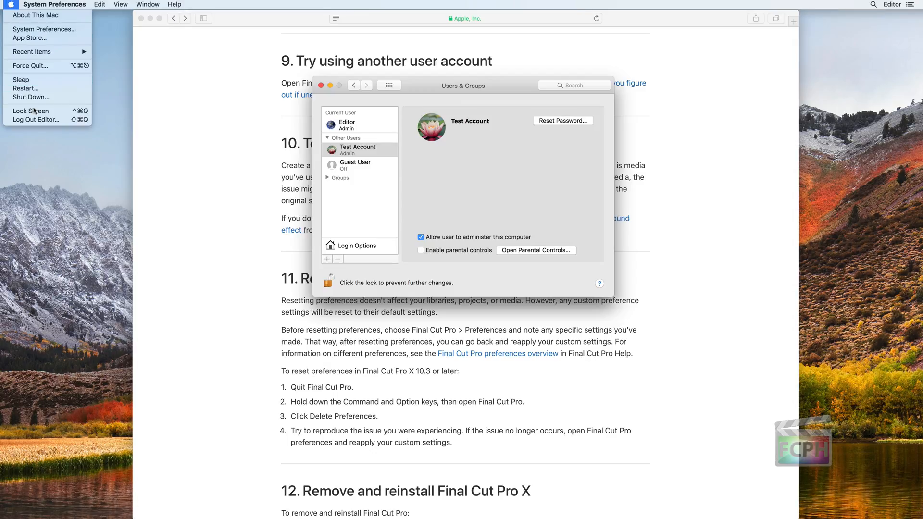
mouse_move(37, 119)
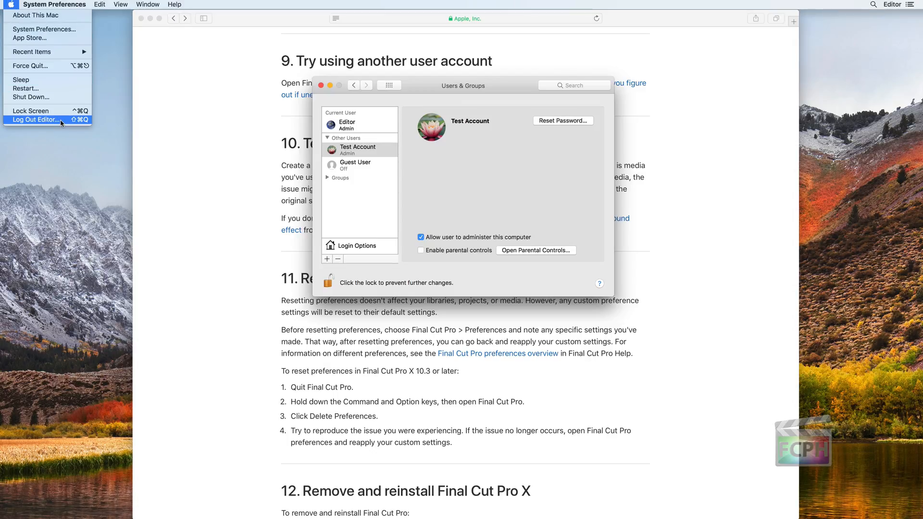
left_click(266, 87)
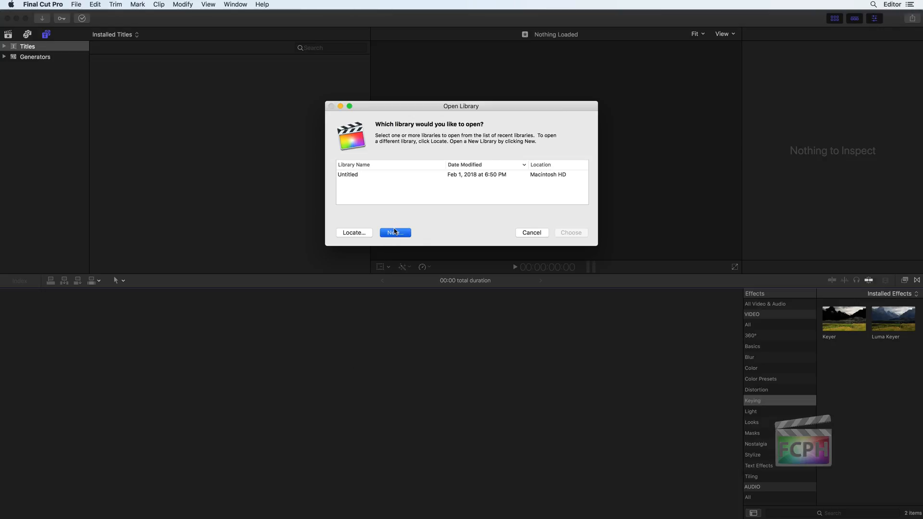
Create a new library named Test Library saved in the Movies folder.
left_click(394, 233)
type("Test Library")
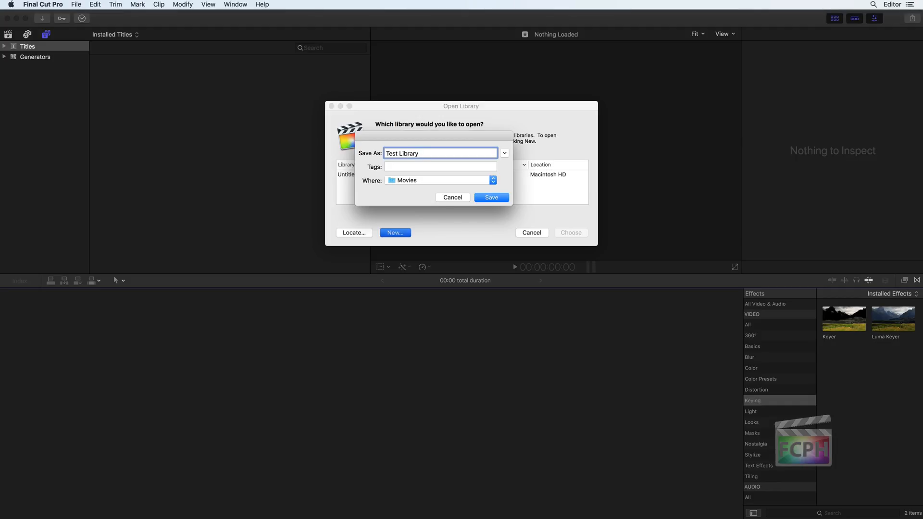
left_click(440, 152)
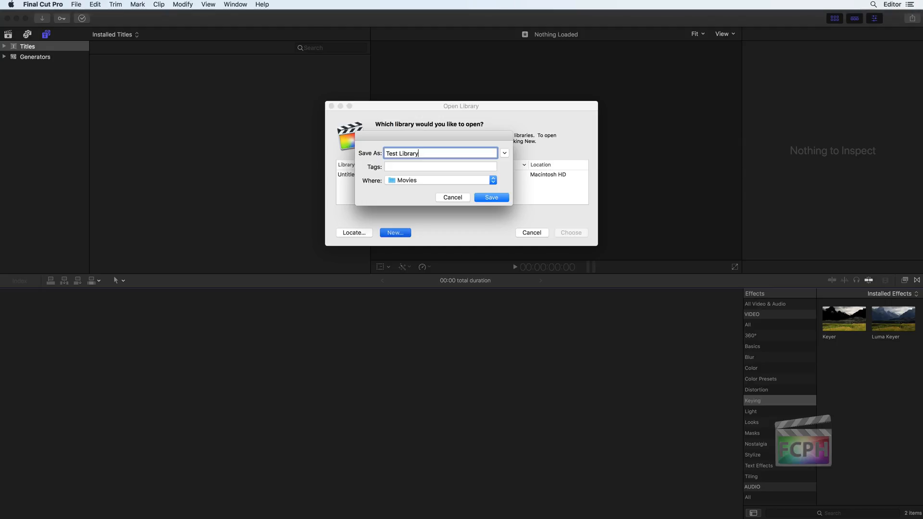
left_click(491, 197)
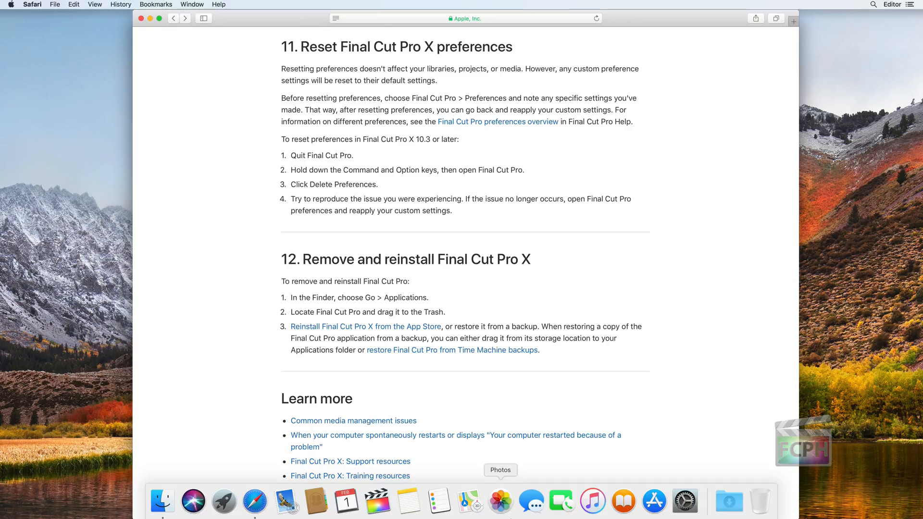
mouse_move(377, 502)
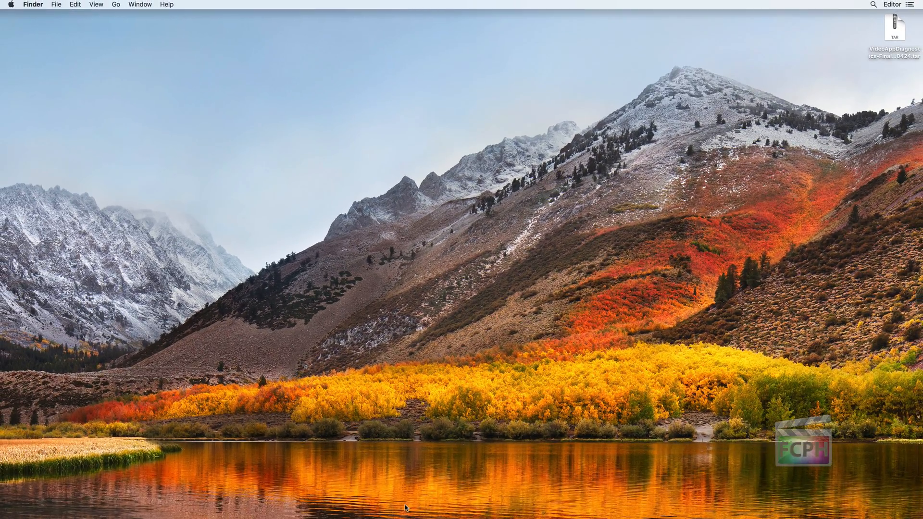
mouse_move(415, 436)
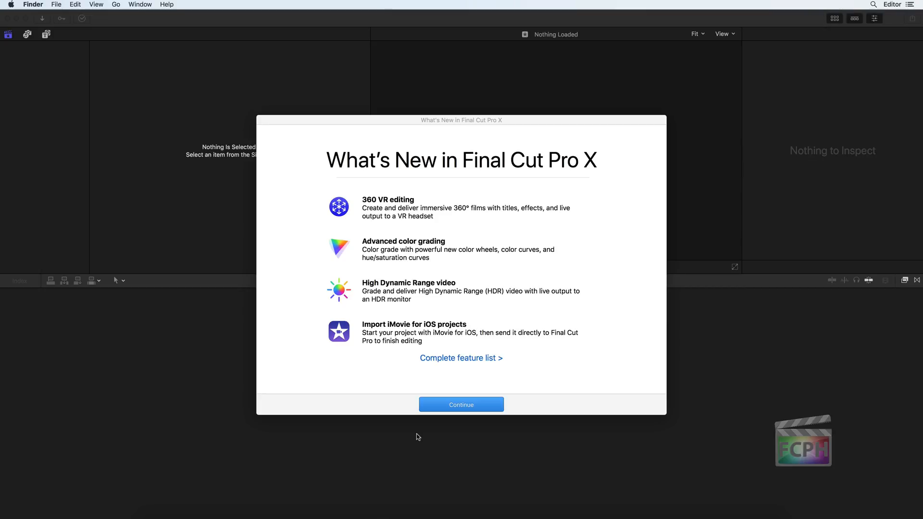
Continue past Final Cut Pro's What's New screen after the fresh relaunch.
left_click(460, 405)
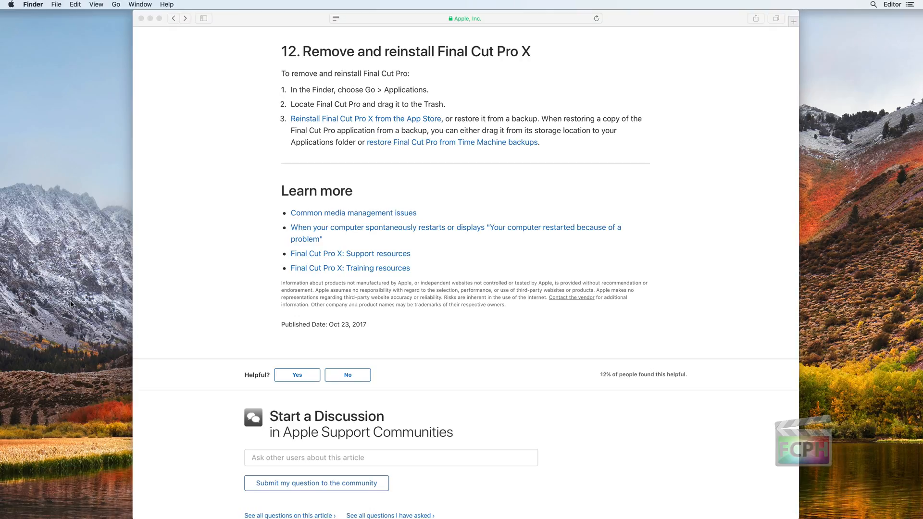
Locate Final Cut Pro in Finder's Applications folder and act on it via the File menu.
left_click(116, 4)
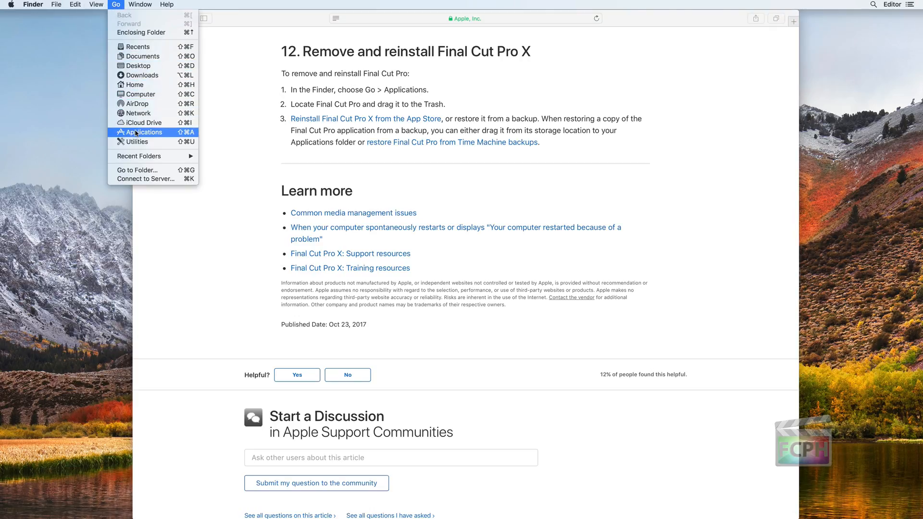
left_click(143, 131)
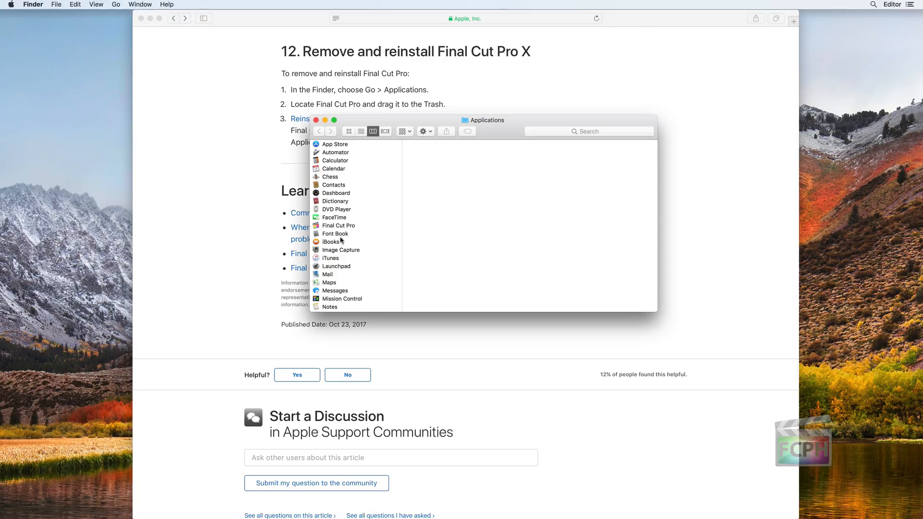
left_click(56, 3)
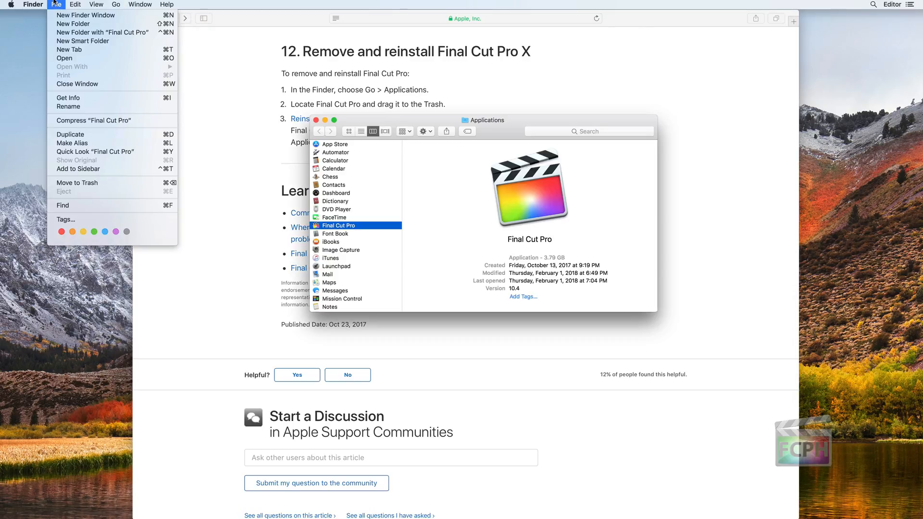
left_click(121, 187)
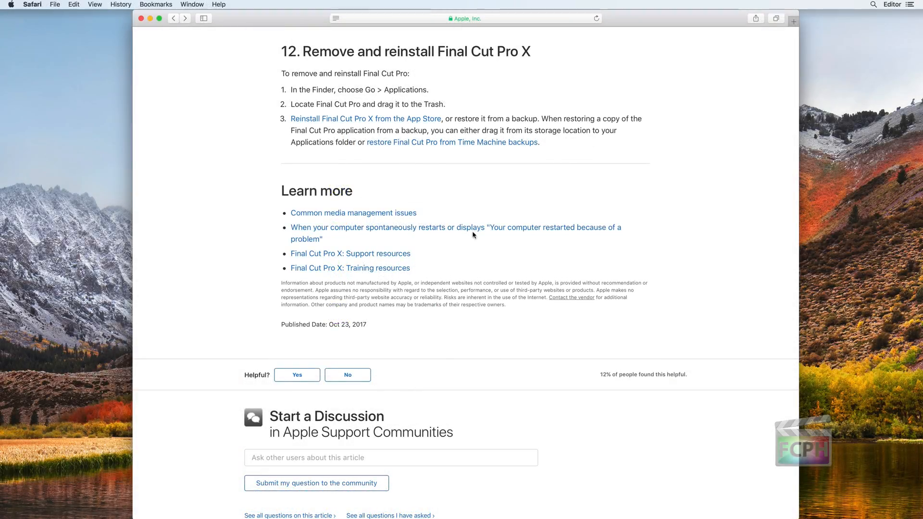
mouse_move(413, 258)
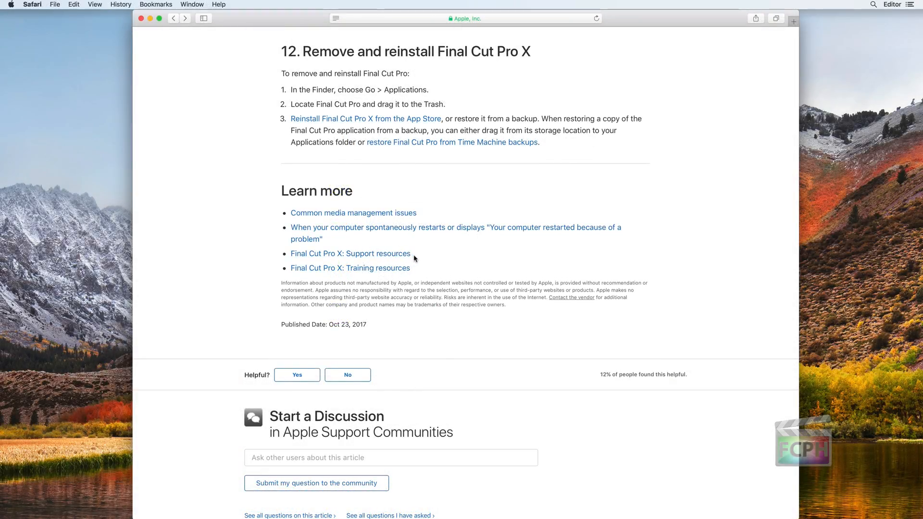
Load the Final Cut Pro X support resources page and read down to Training Resources.
left_click(349, 253)
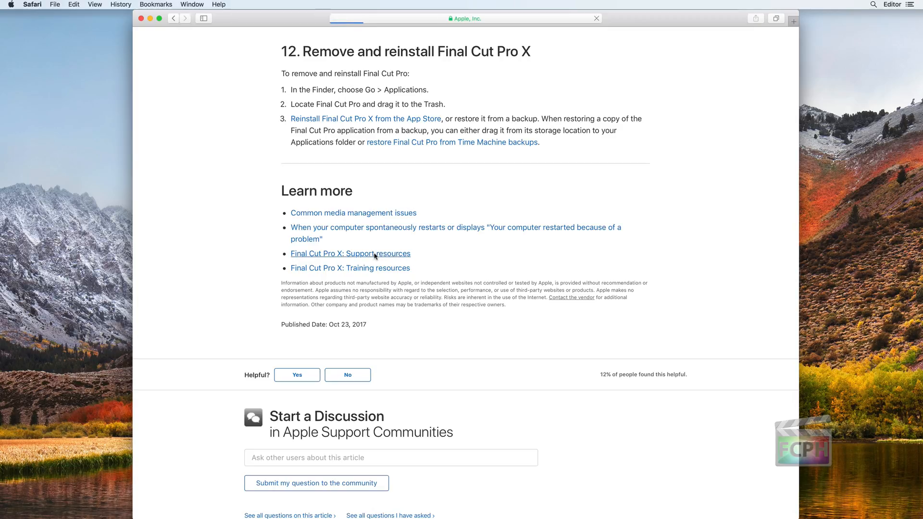
left_click(350, 252)
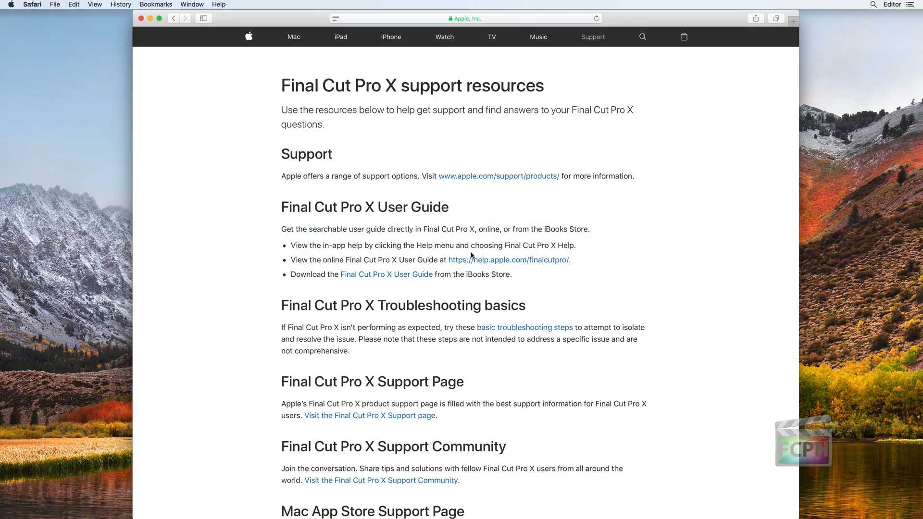
scroll("down", 3)
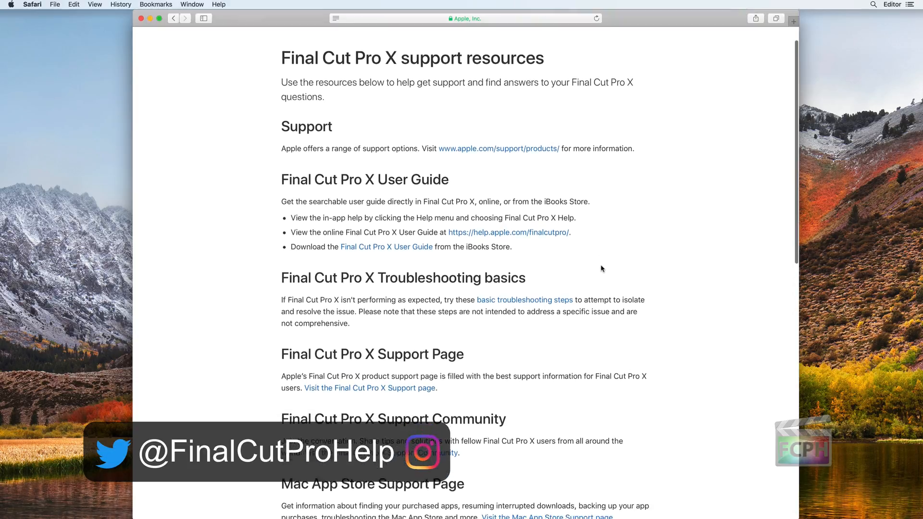
scroll("down", 3)
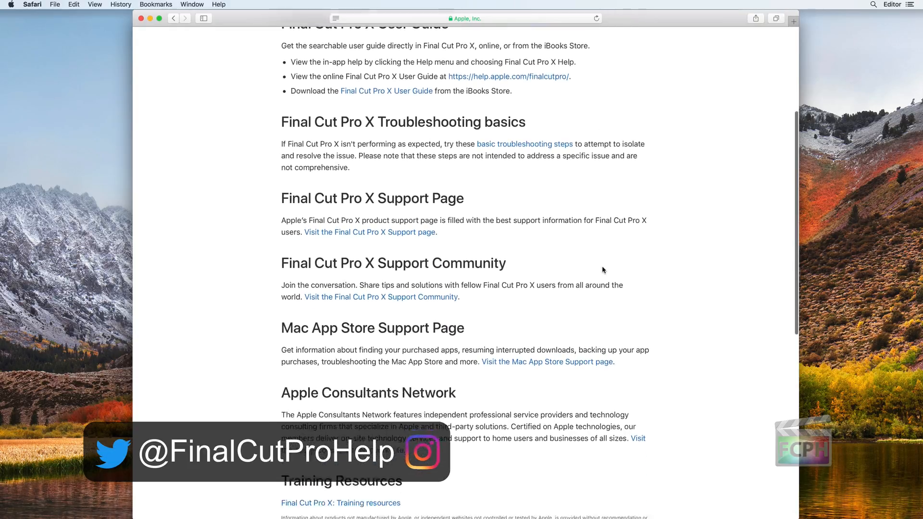
scroll("down", 3)
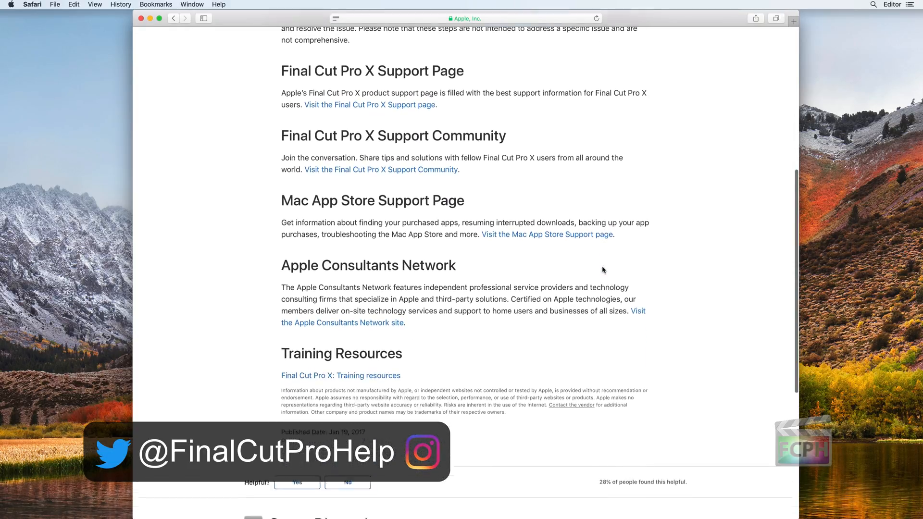